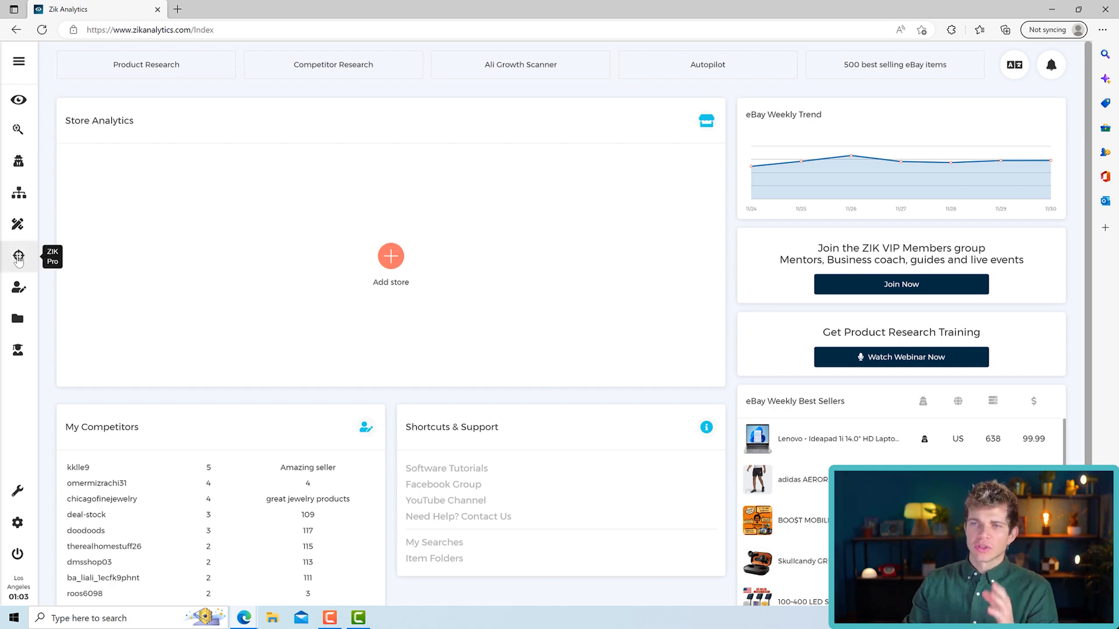
# Show the ZIK Pro tools submenu from the left sidebar.
pyautogui.click(17, 256)
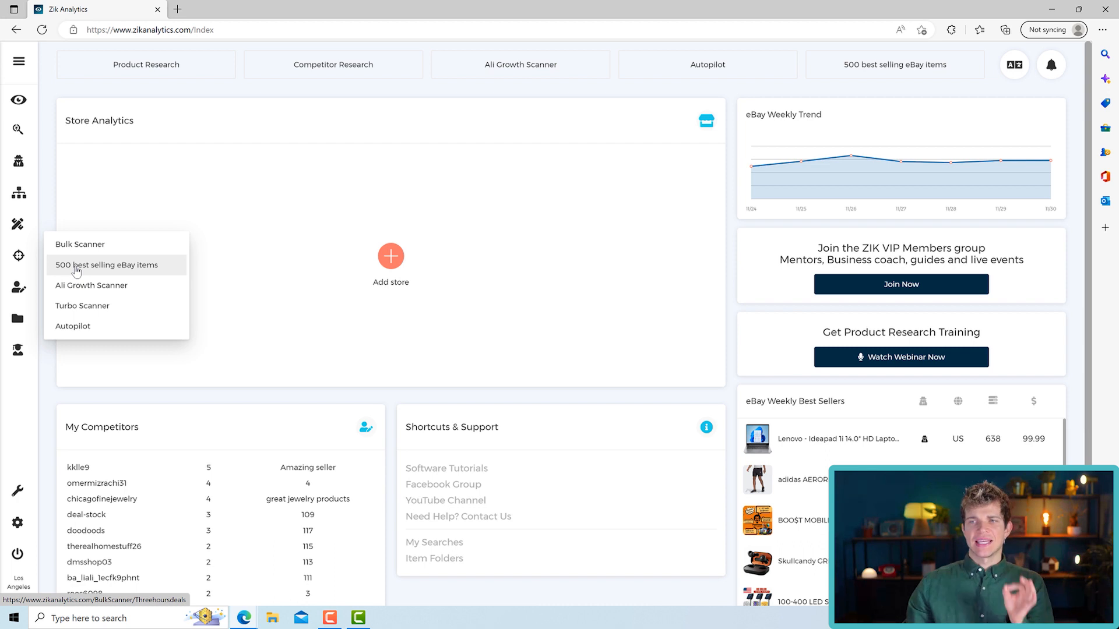
# Load the 500 best selling eBay items list and inspect the 48h heading.
pyautogui.click(106, 265)
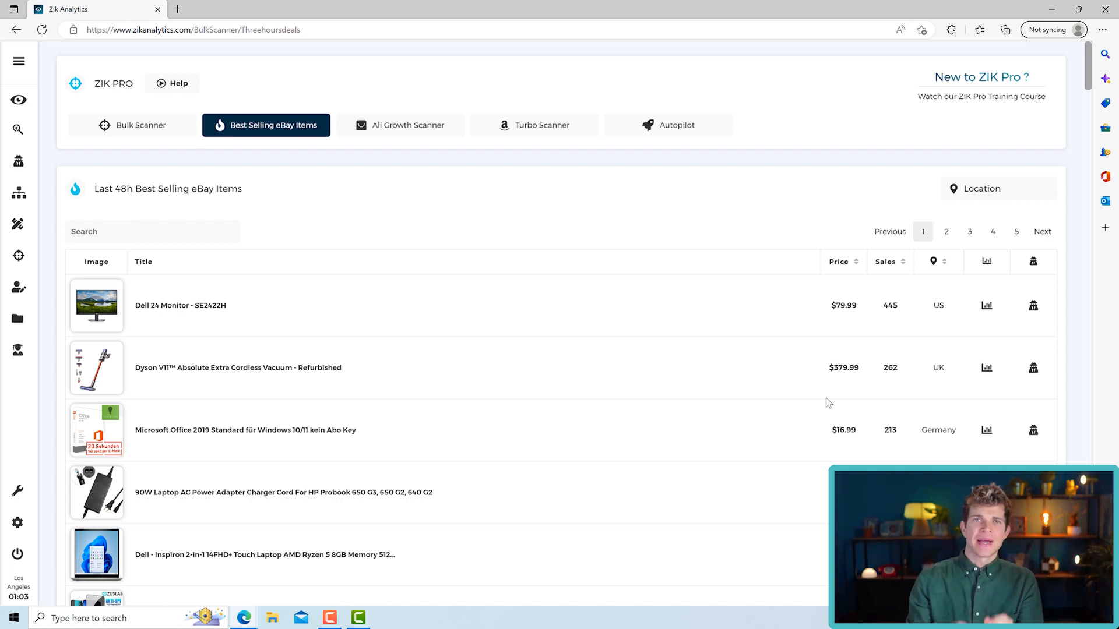
pyautogui.moveTo(815, 401)
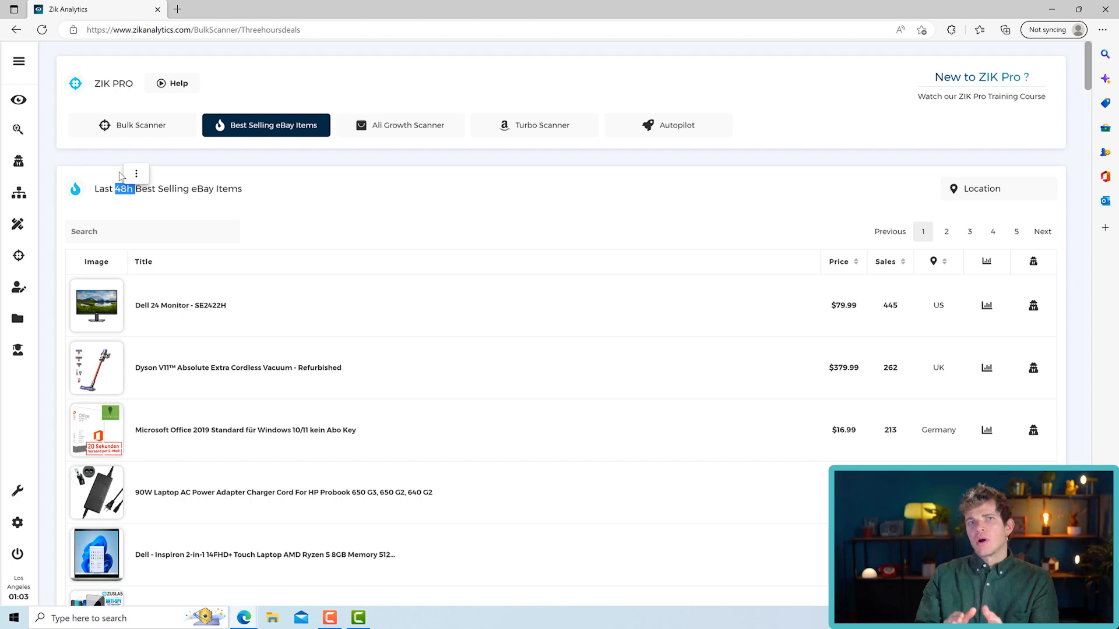
pyautogui.rightClick(123, 189)
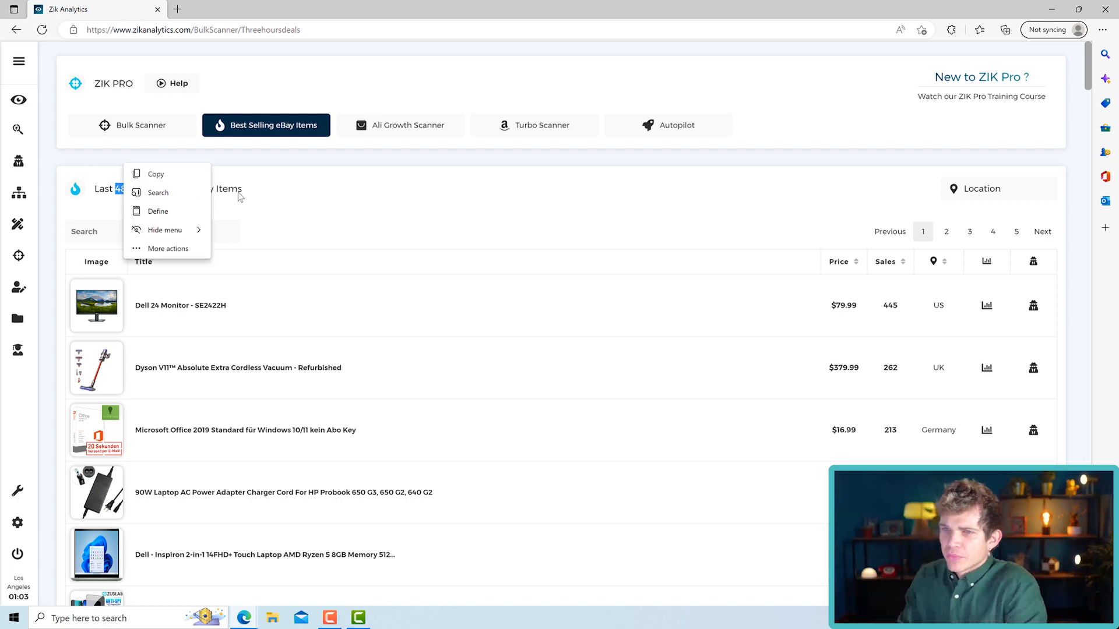
pyautogui.click(176, 297)
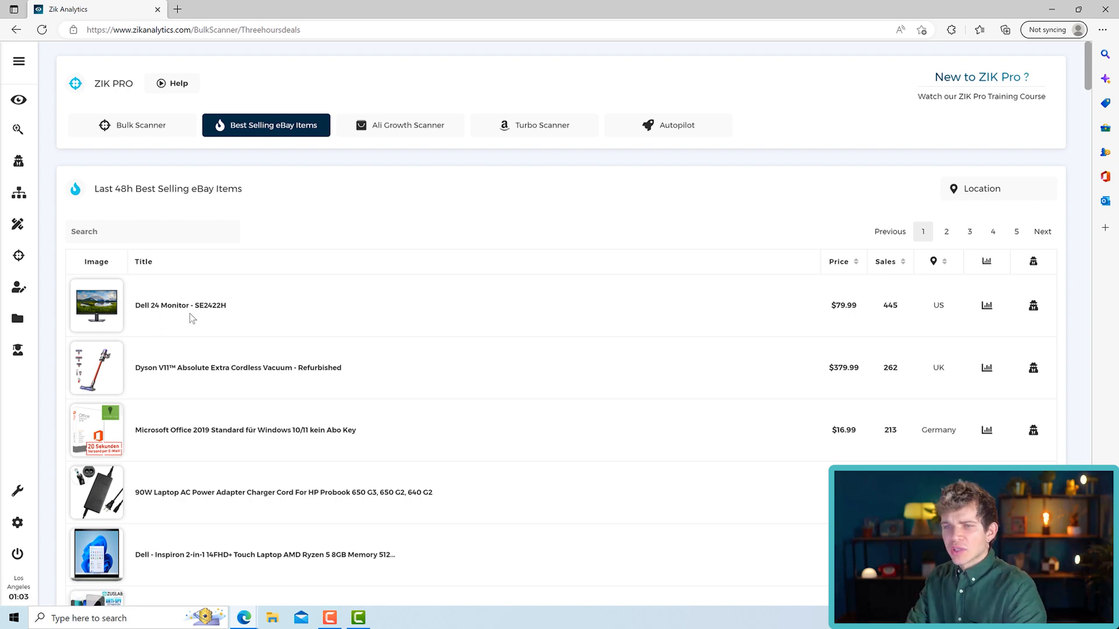
# Open the Dell 24 Monitor - SE2422H eBay listing in a new tab.
pyautogui.click(180, 305)
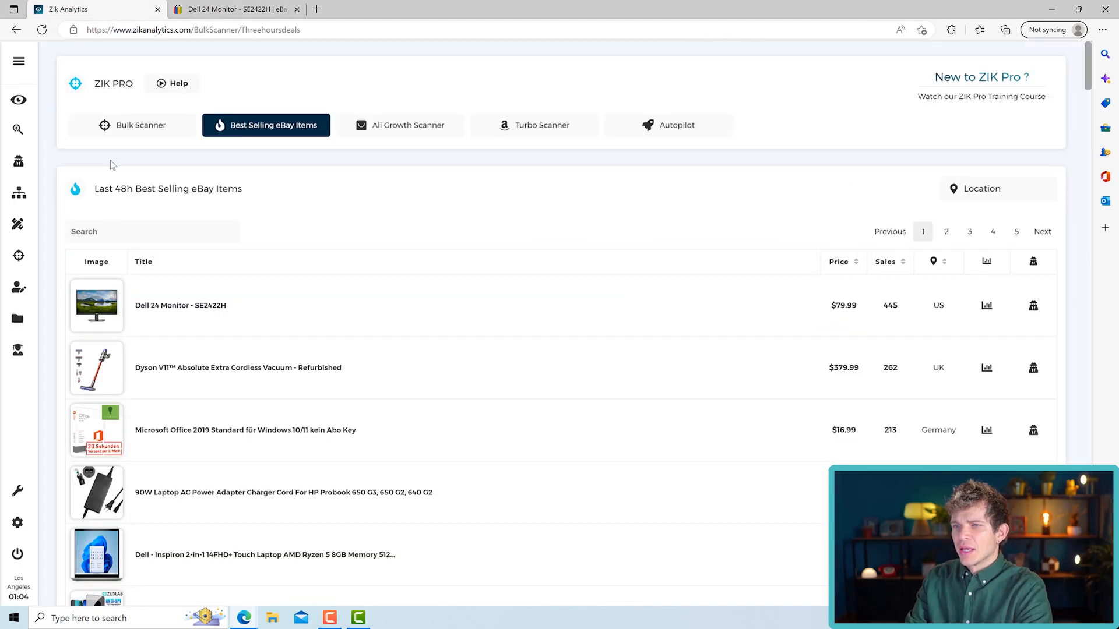
pyautogui.doubleClick(843, 304)
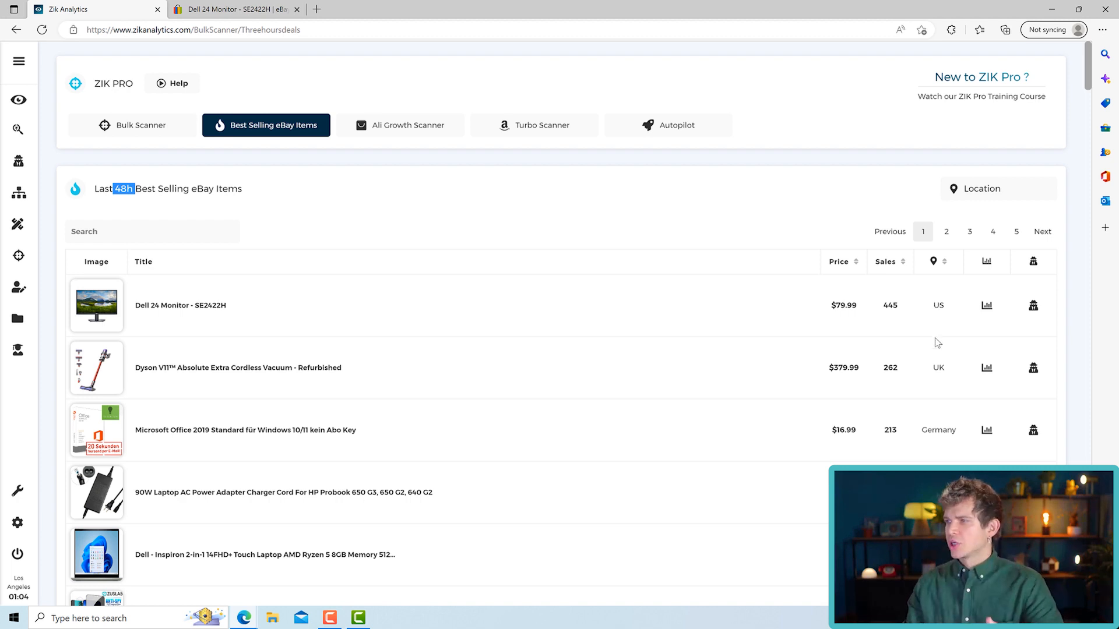
# Filter the best sellers list to US location and scroll the results.
pyautogui.click(996, 189)
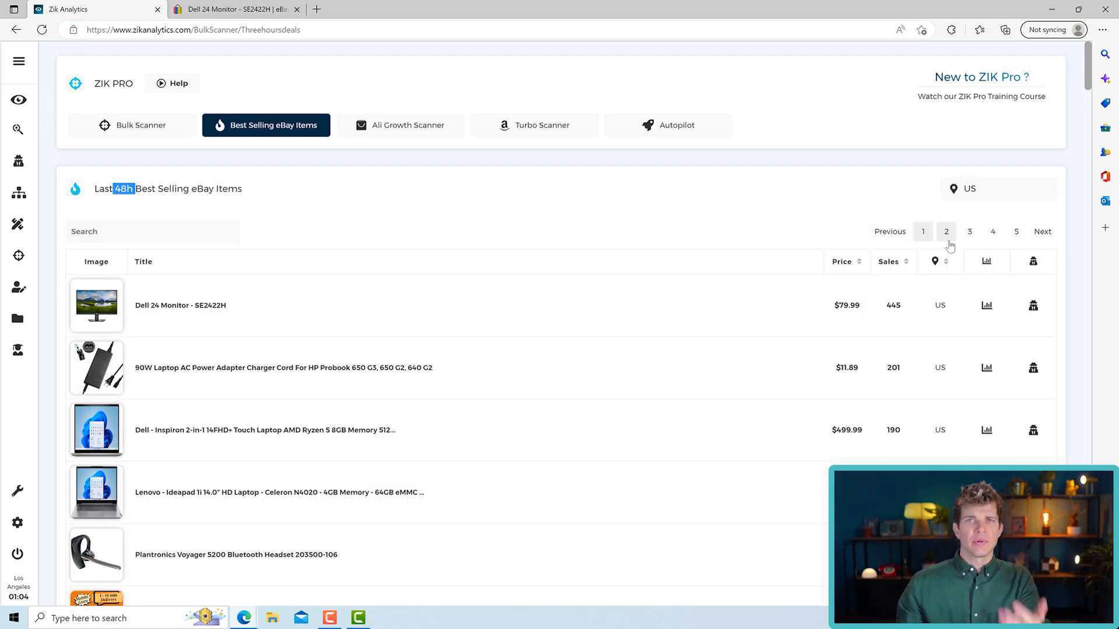
pyautogui.click(923, 231)
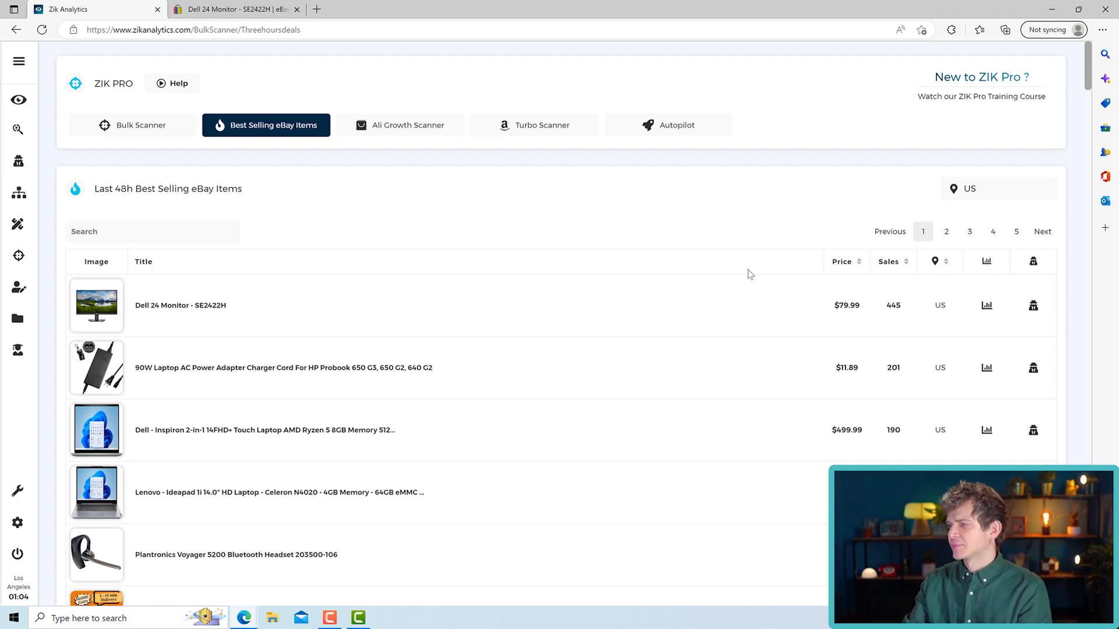
pyautogui.scroll(-3)
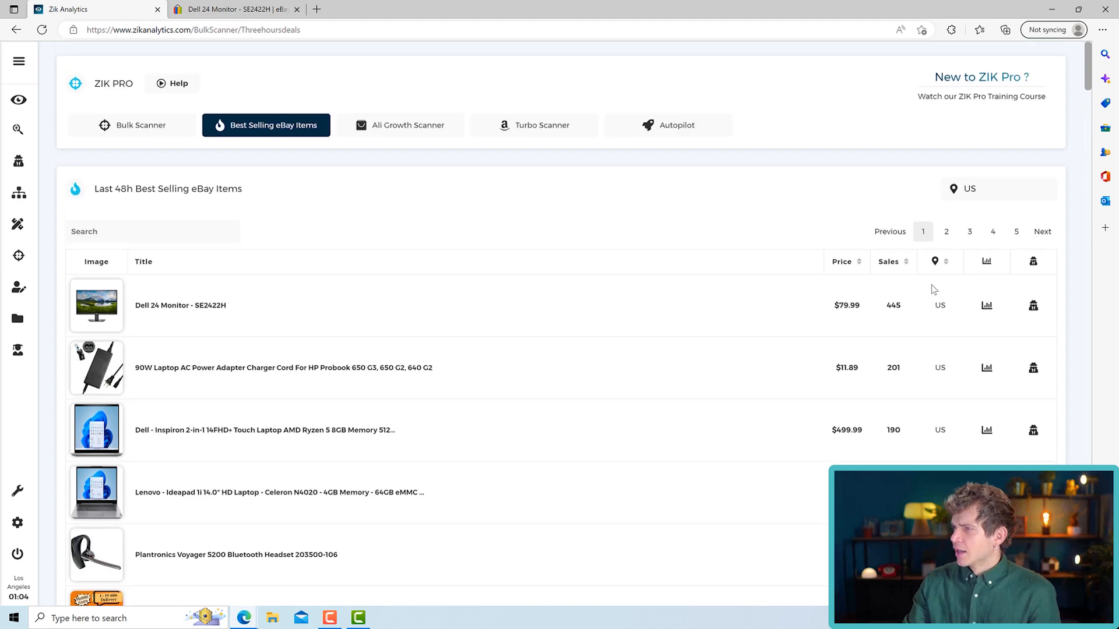
pyautogui.moveTo(987, 306)
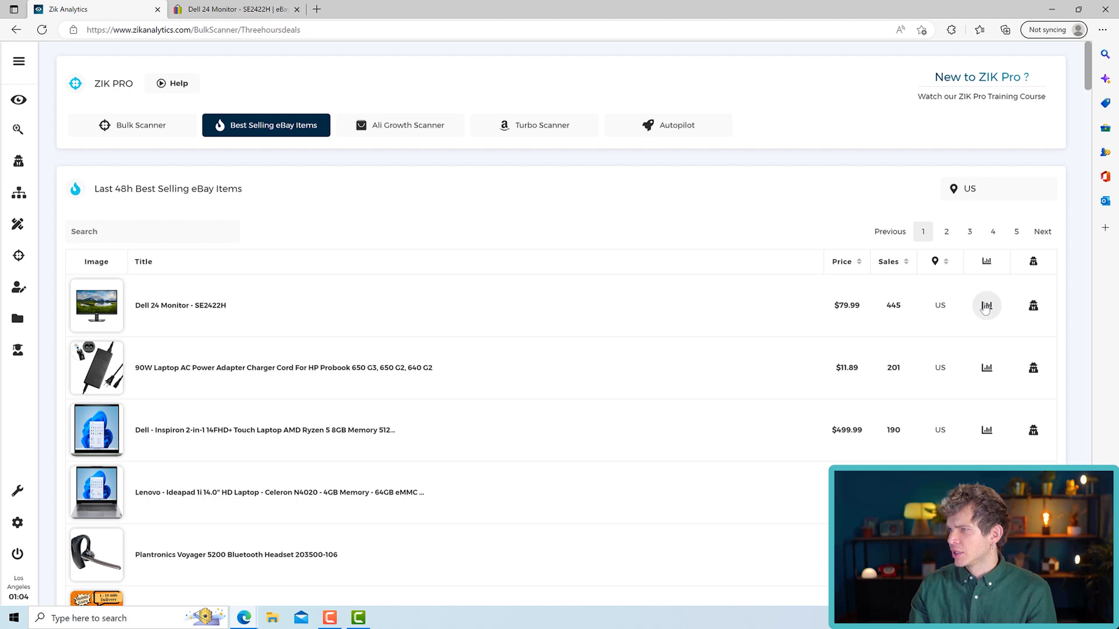
# Review the Dell 24 Monitor - SE2422H sales analysis and return to the best sellers list.
pyautogui.click(987, 306)
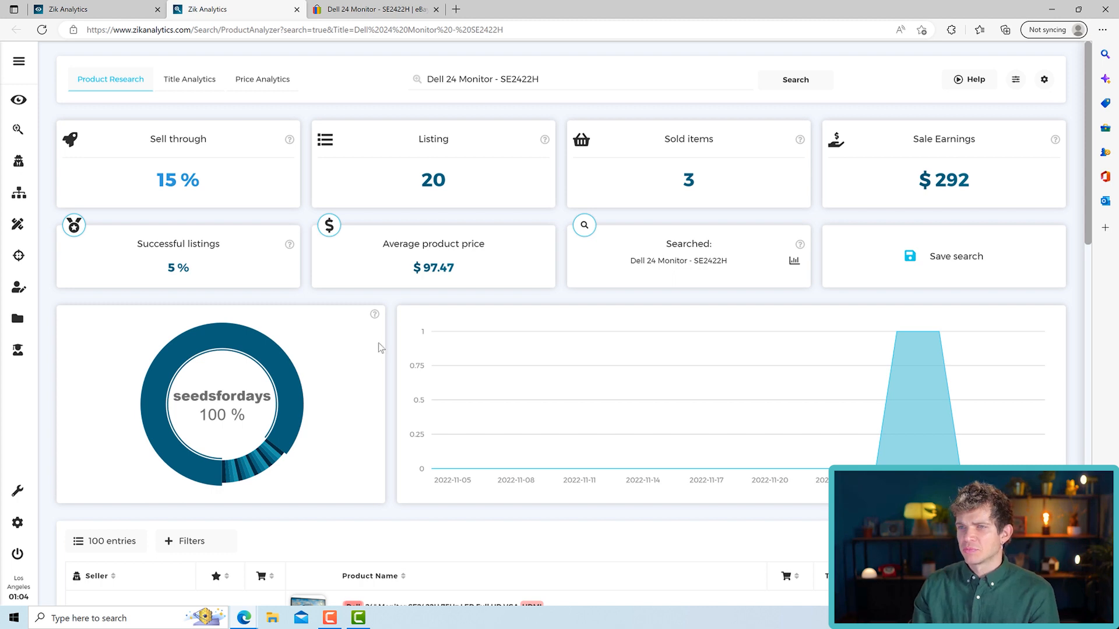
pyautogui.moveTo(428, 97)
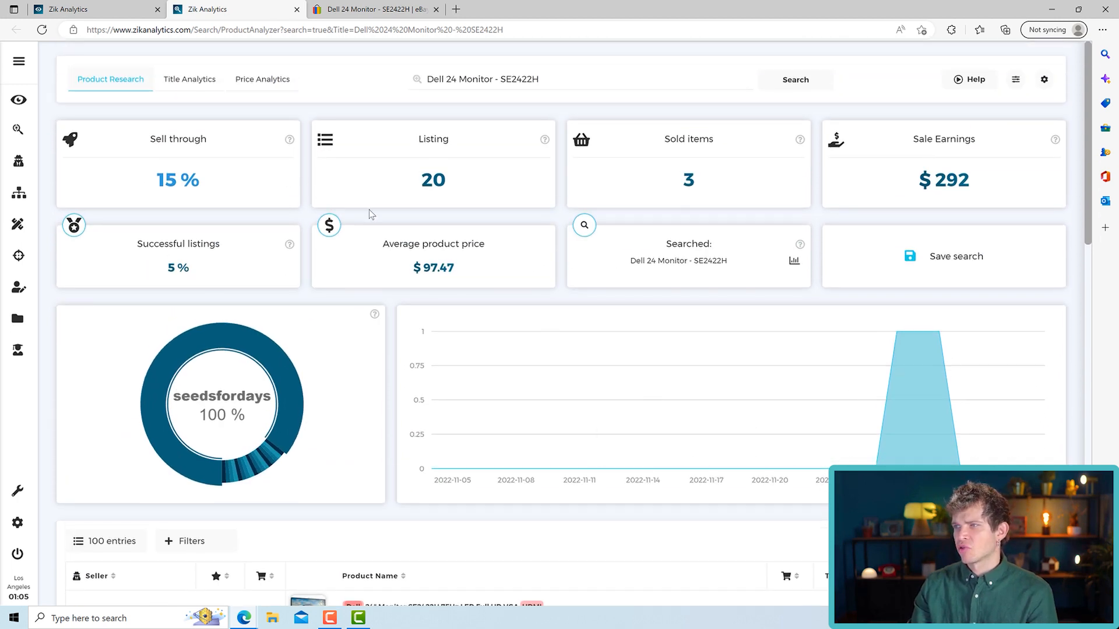
pyautogui.scroll(-3)
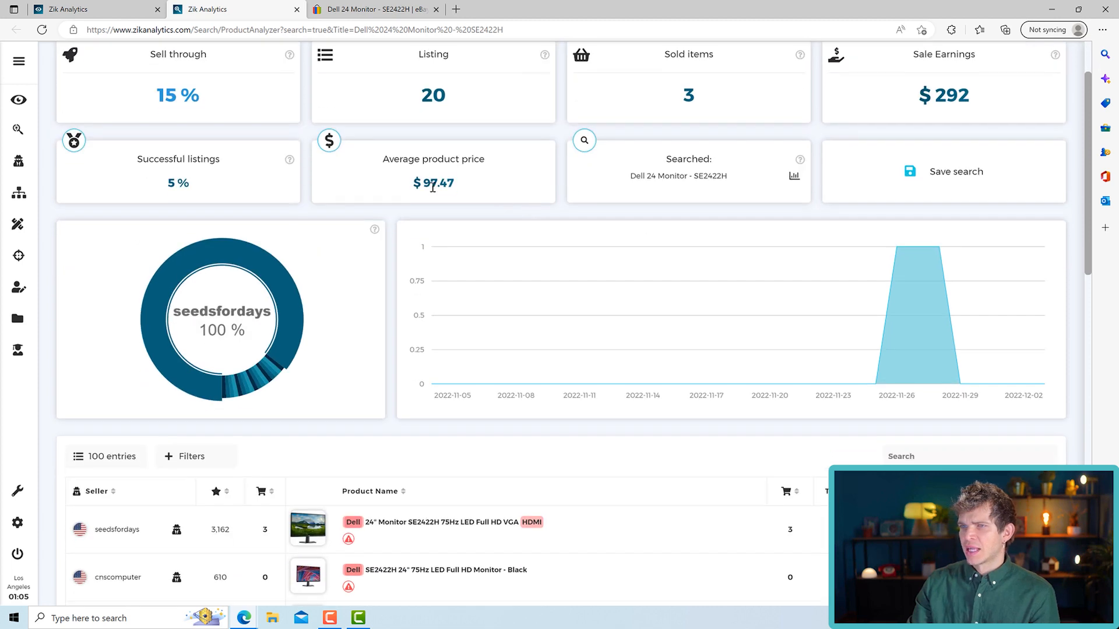
pyautogui.scroll(-3)
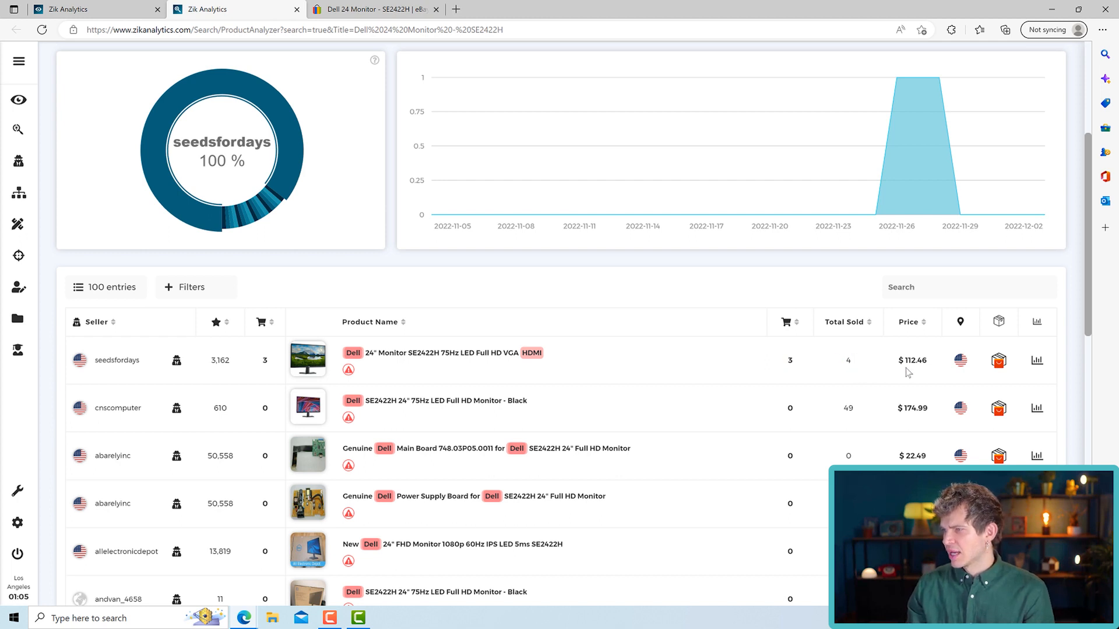
pyautogui.doubleClick(911, 360)
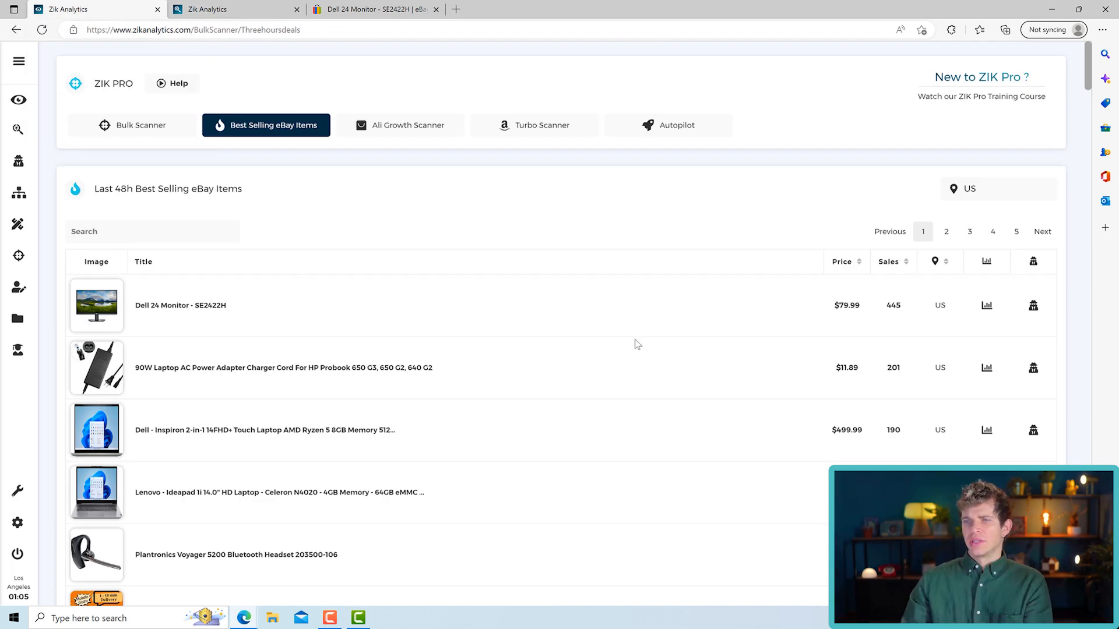
pyautogui.moveTo(638, 349)
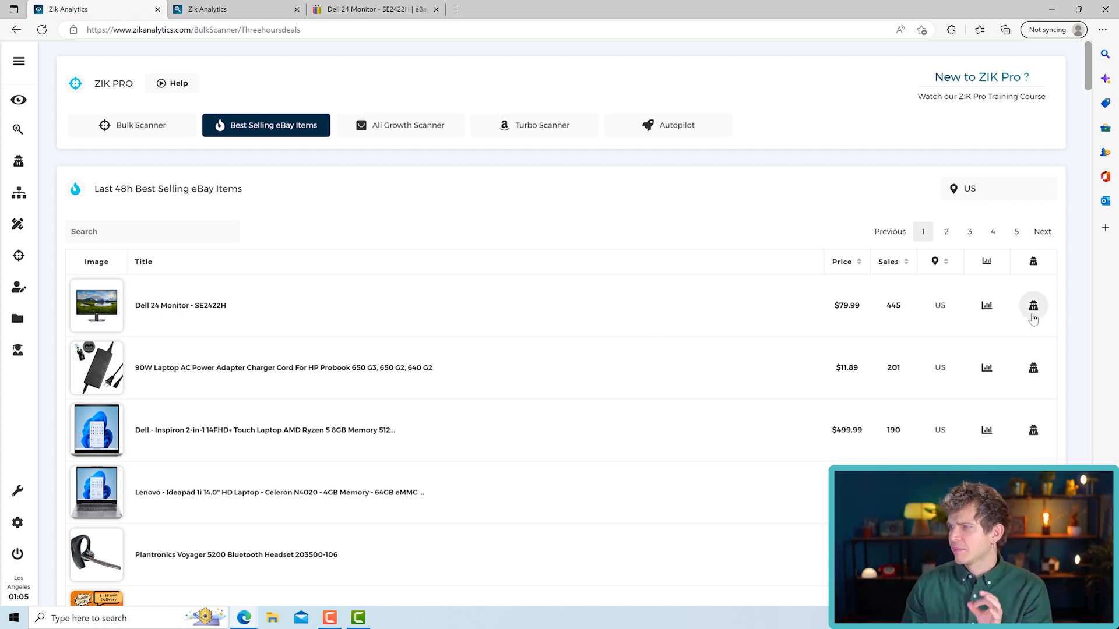
pyautogui.moveTo(1033, 305)
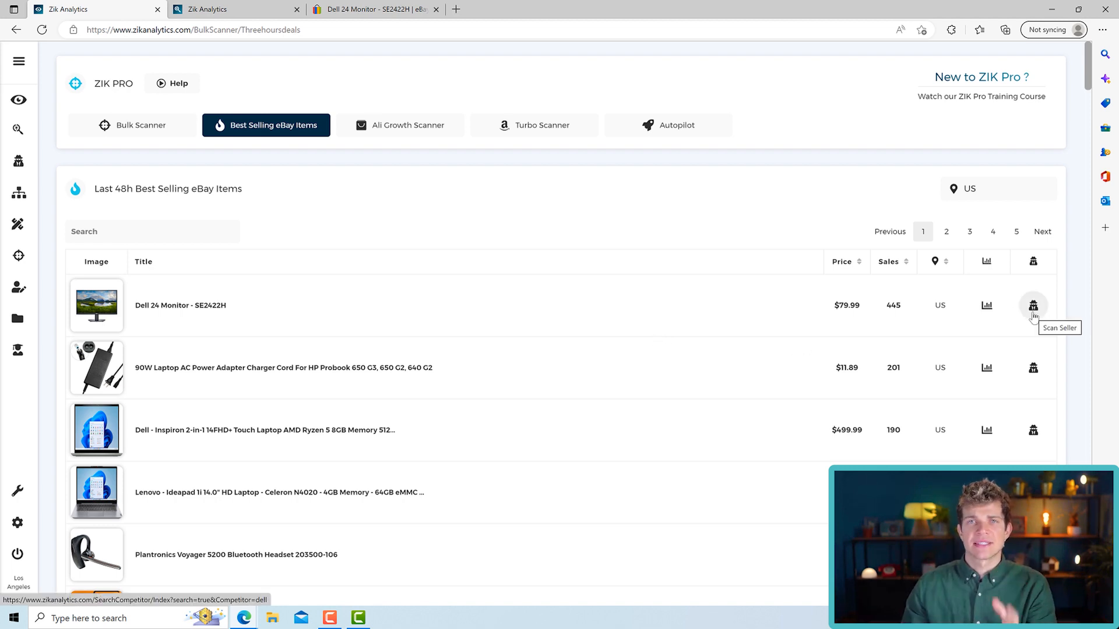
# Scan the Dell monitor's seller and review its 30-day competitor stats.
pyautogui.click(1033, 305)
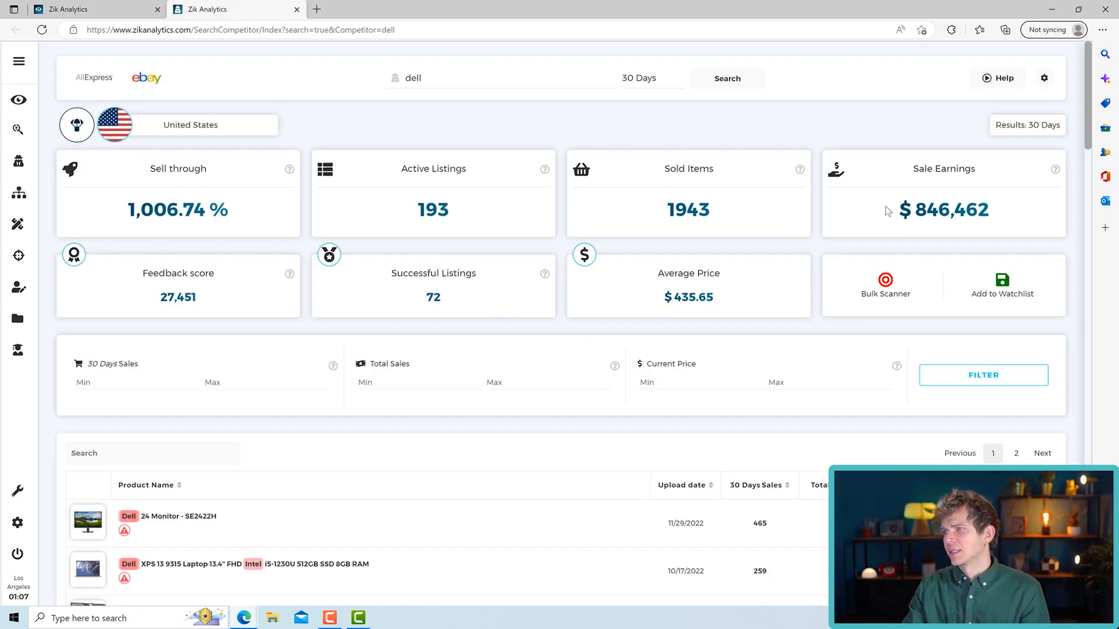
pyautogui.scroll(-3)
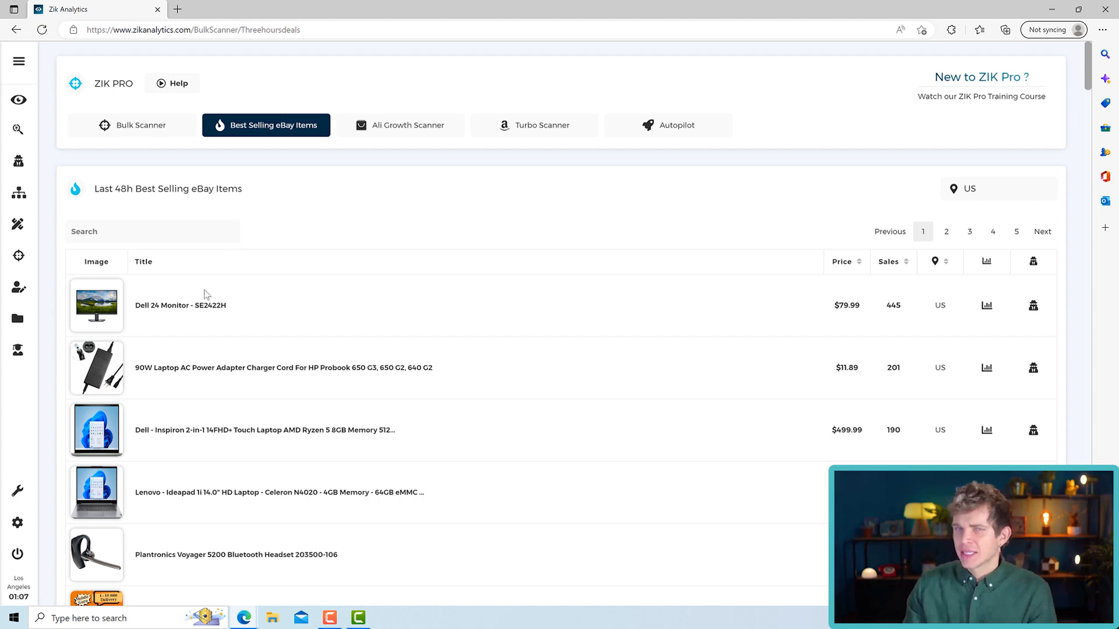
# Switch the best sellers Location to Australia.
pyautogui.click(992, 189)
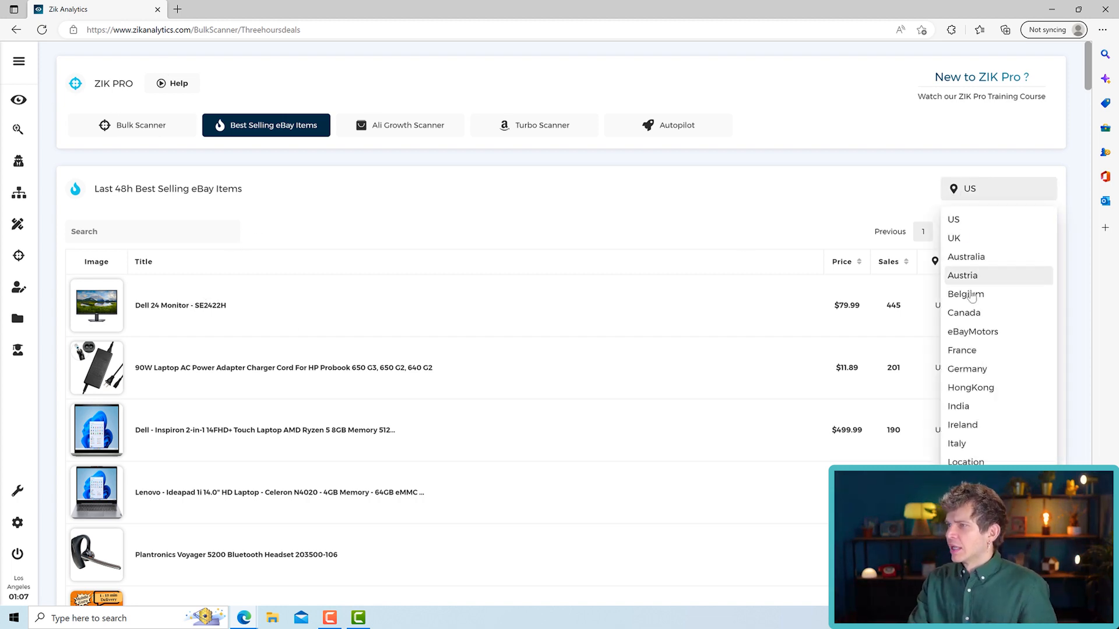
pyautogui.moveTo(966, 256)
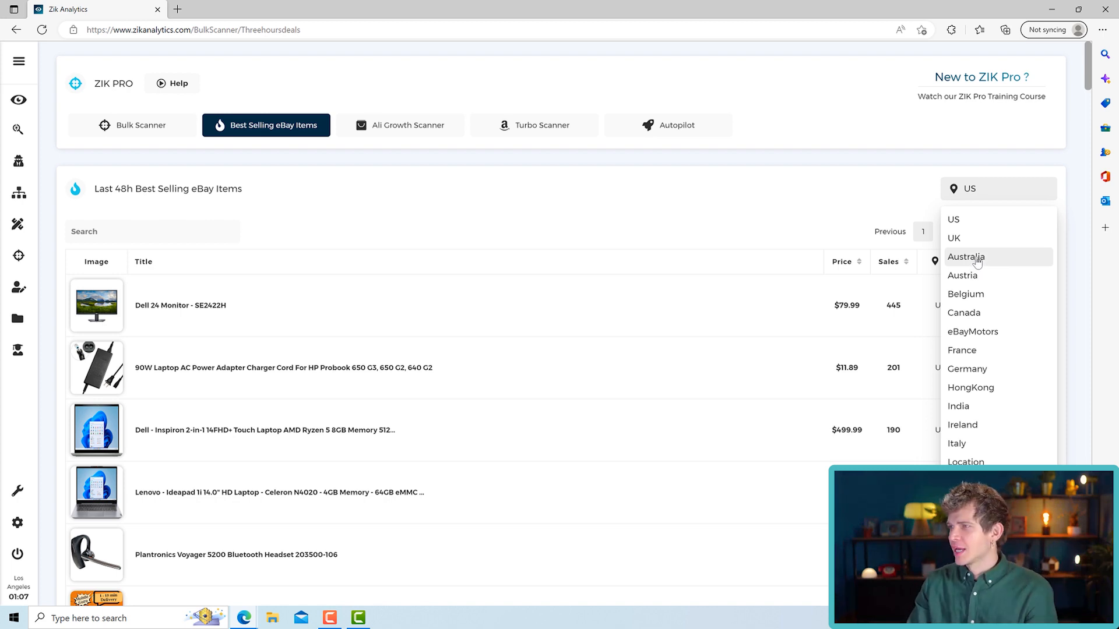
pyautogui.click(965, 256)
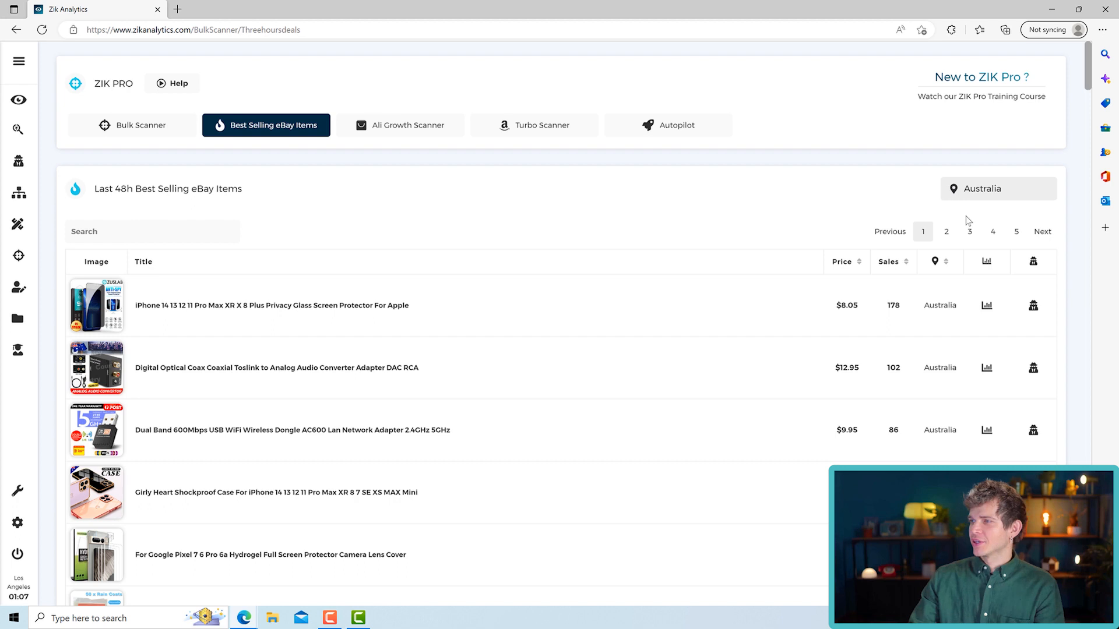
pyautogui.moveTo(317, 323)
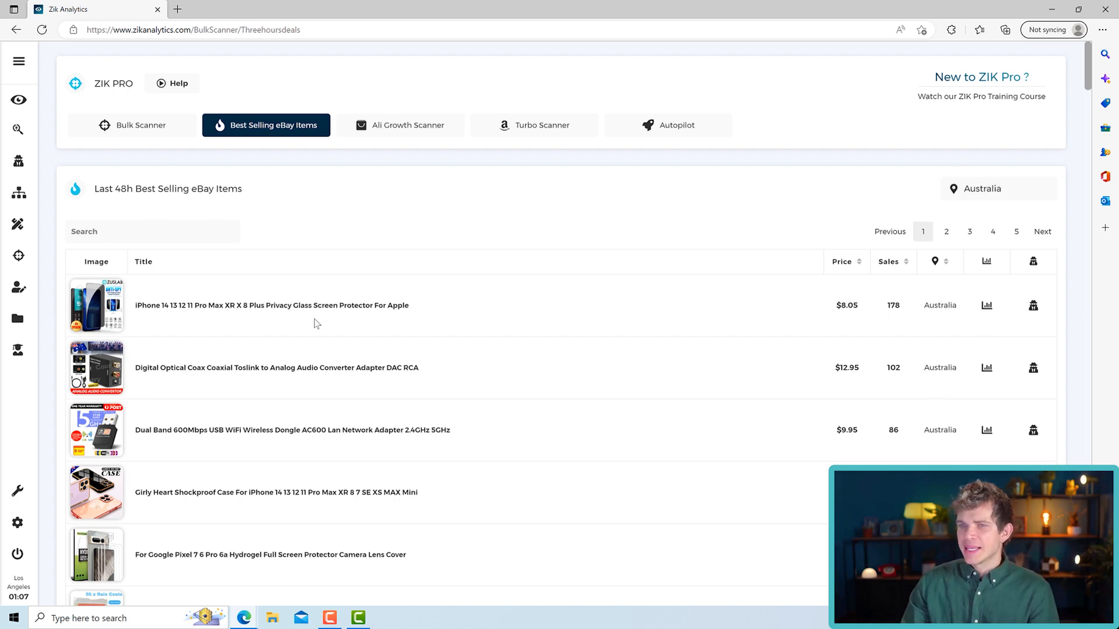
# Scroll the Australian list and scan seller ausutek of the Displayport to HDMI cable.
pyautogui.scroll(-3)
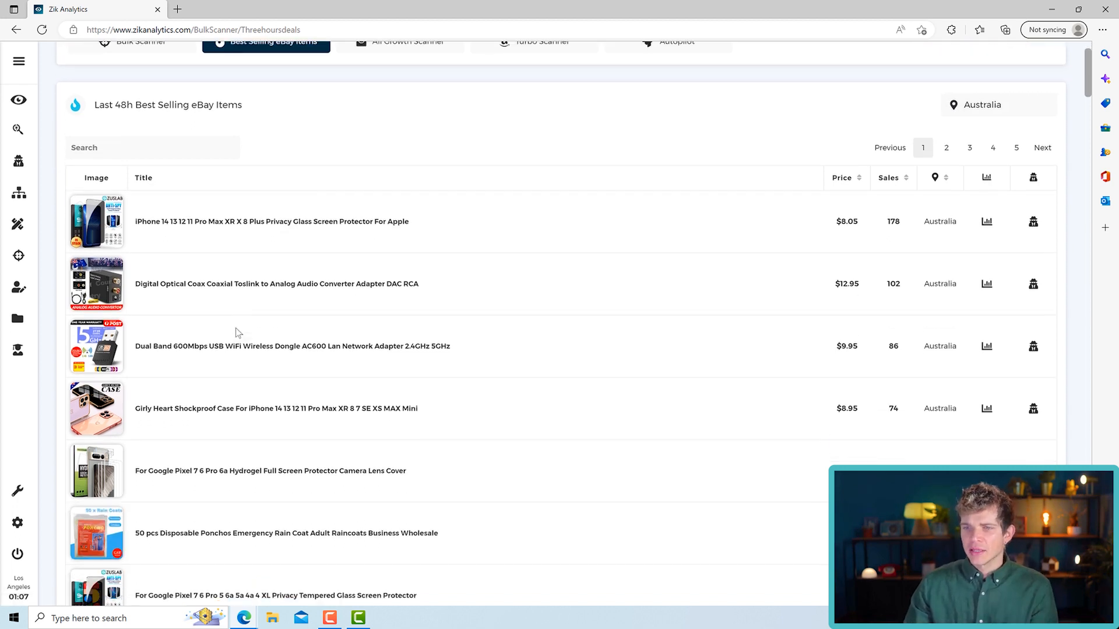
pyautogui.scroll(-3)
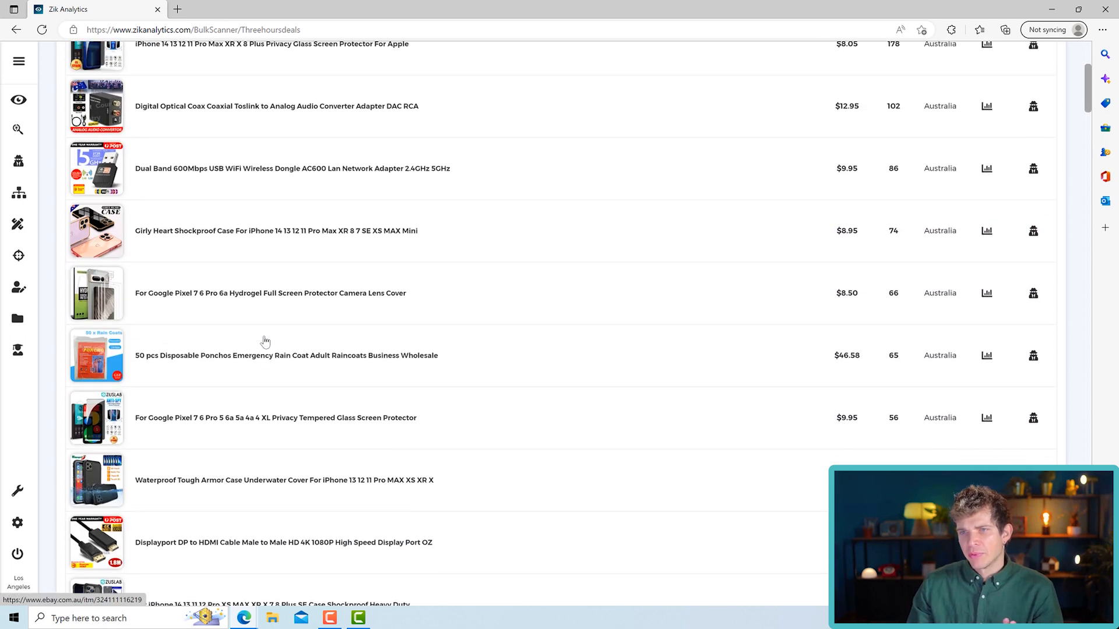
pyautogui.scroll(-3)
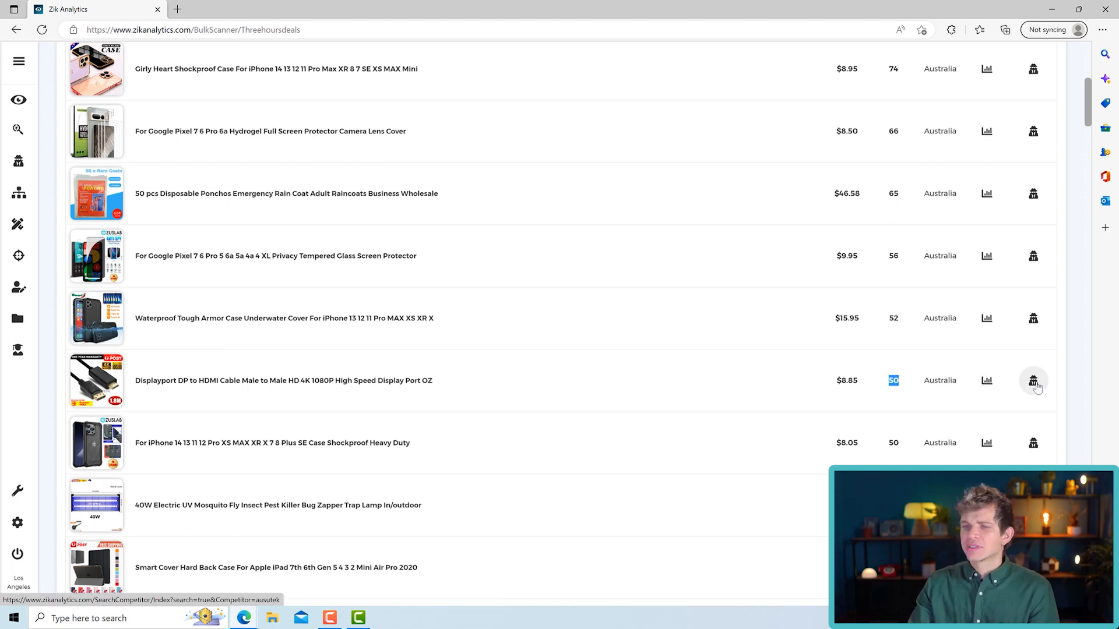
pyautogui.click(1032, 380)
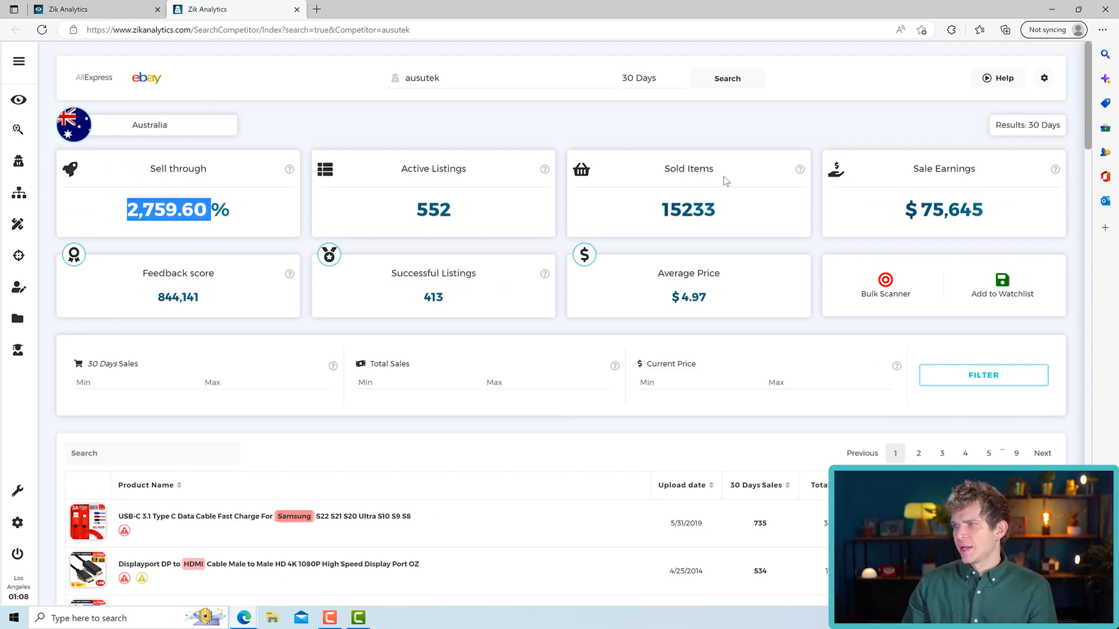
# Review ausutek's $75,645 earnings, 15233 sold items and top-selling cable products.
pyautogui.doubleClick(969, 209)
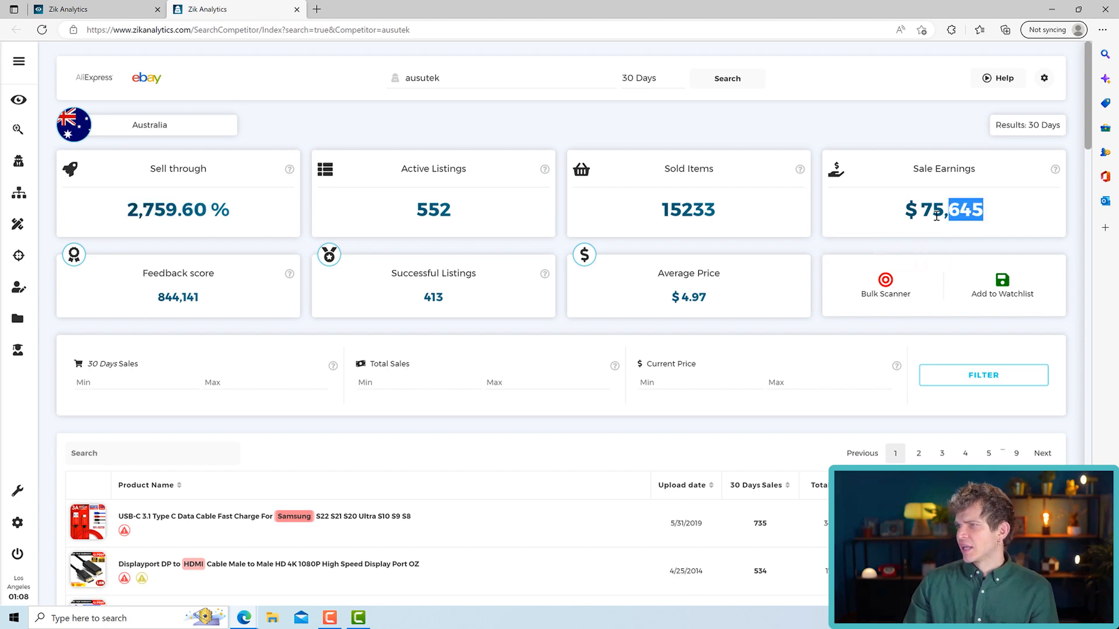
pyautogui.scroll(-3)
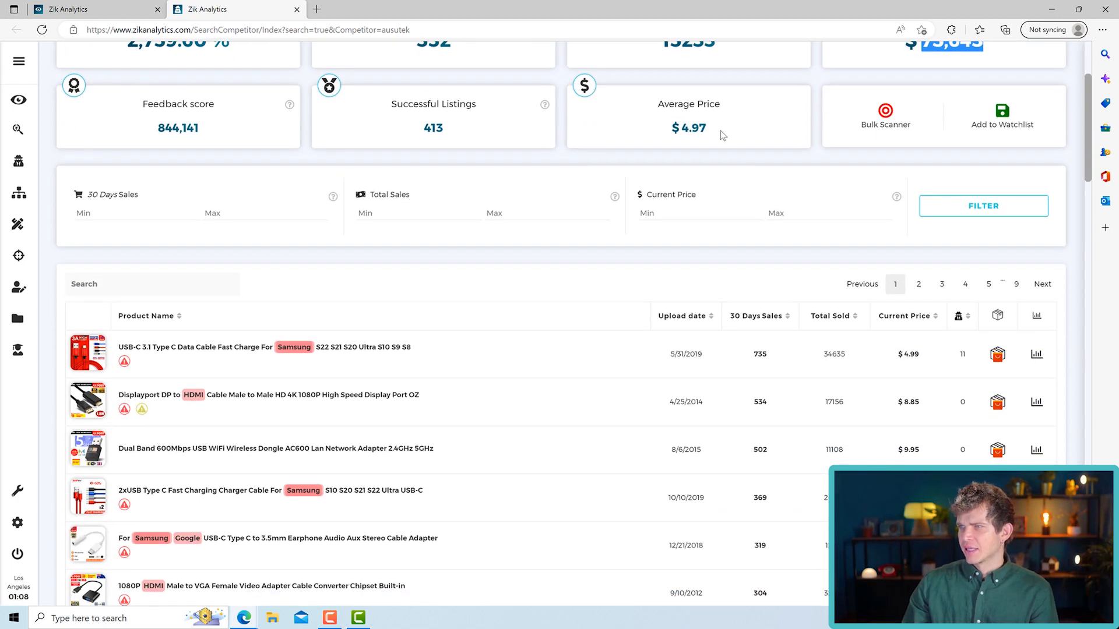
pyautogui.scroll(-3)
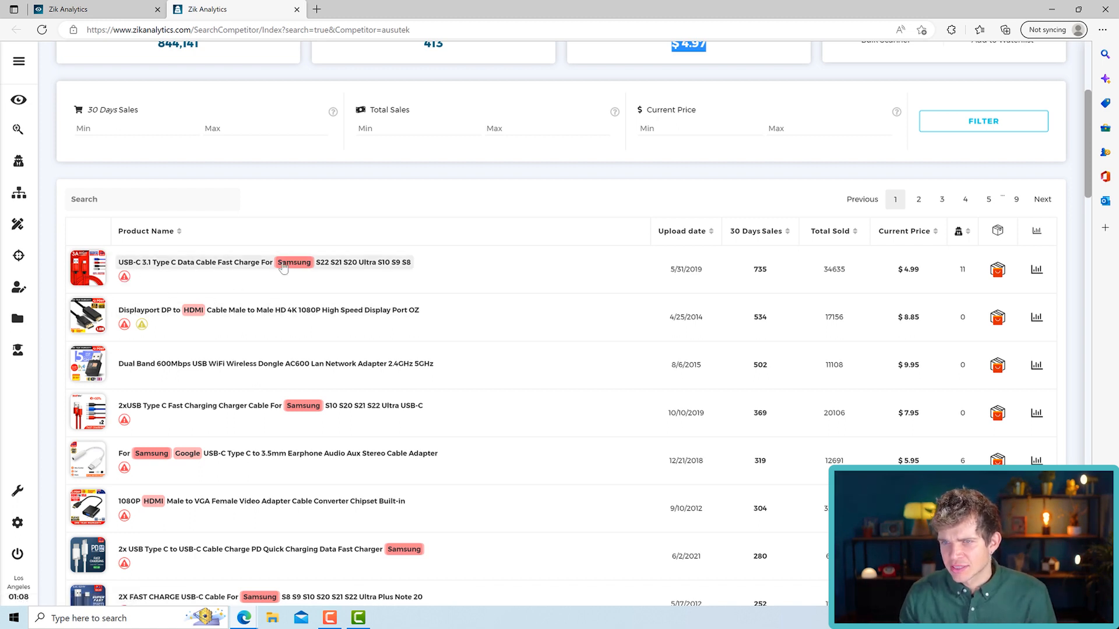
pyautogui.moveTo(293, 262)
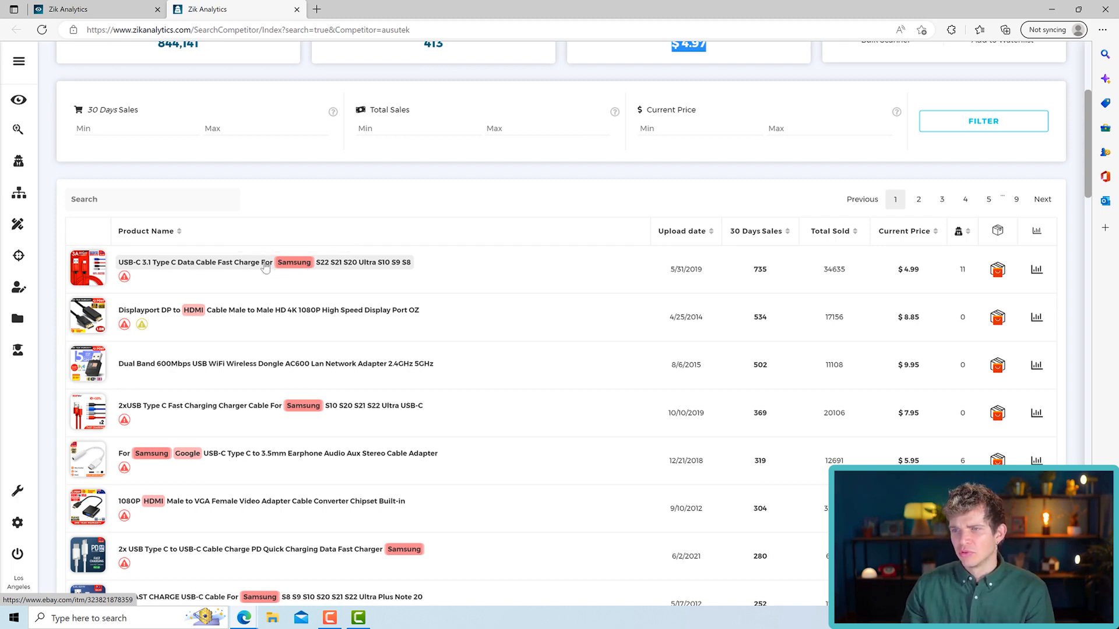
pyautogui.scroll(-3)
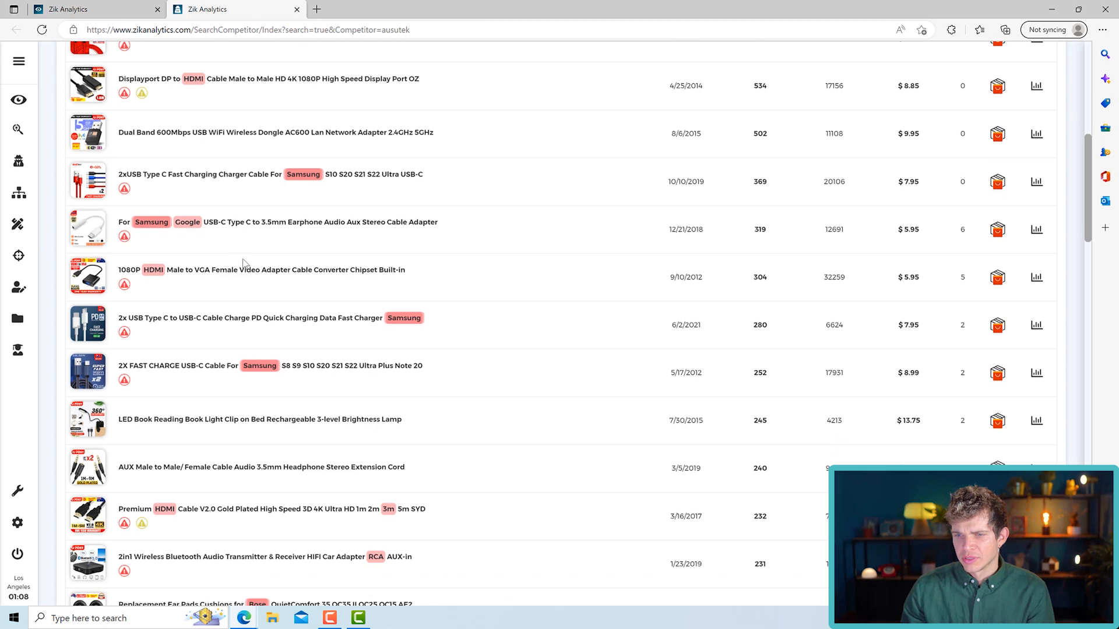
pyautogui.scroll(-3)
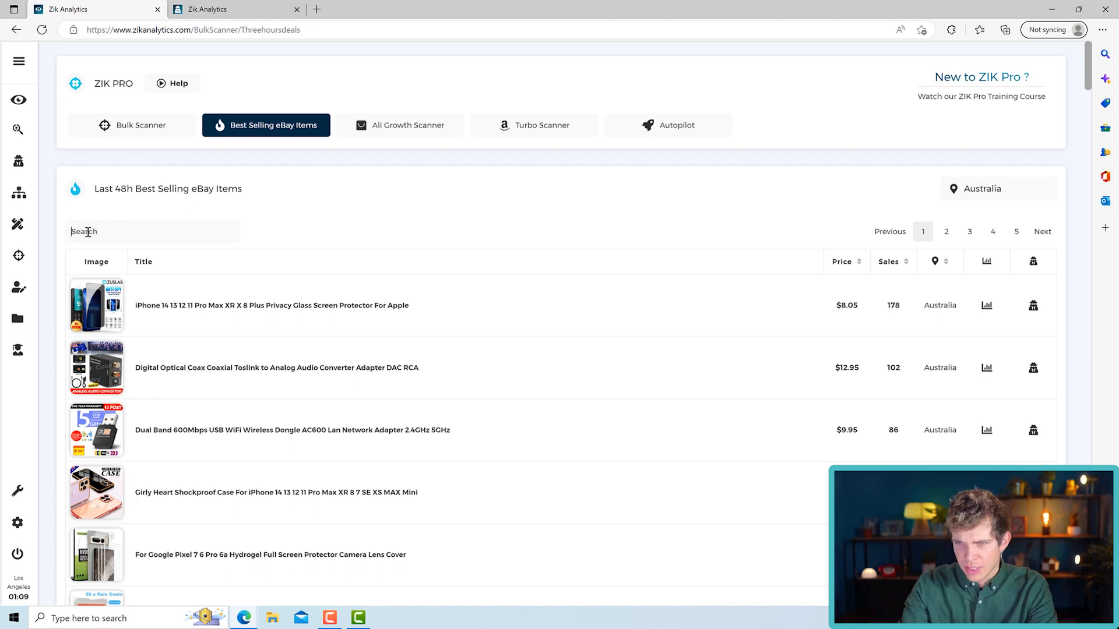
# Search the best sellers list for 'phone case' and scroll the matching listings.
pyautogui.write('phone case')
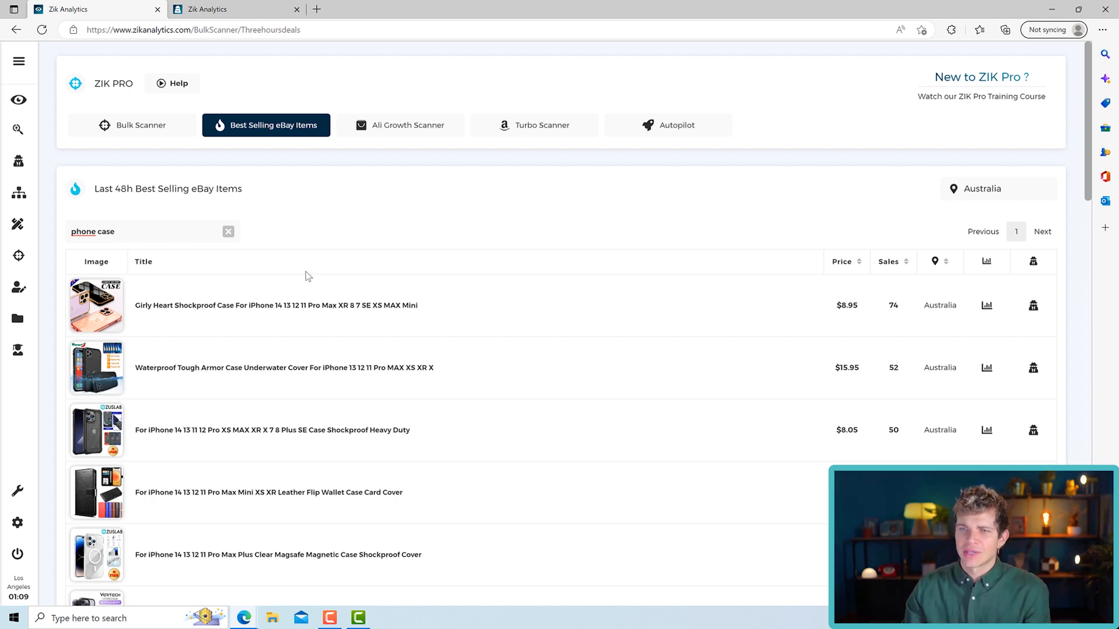
pyautogui.click(114, 231)
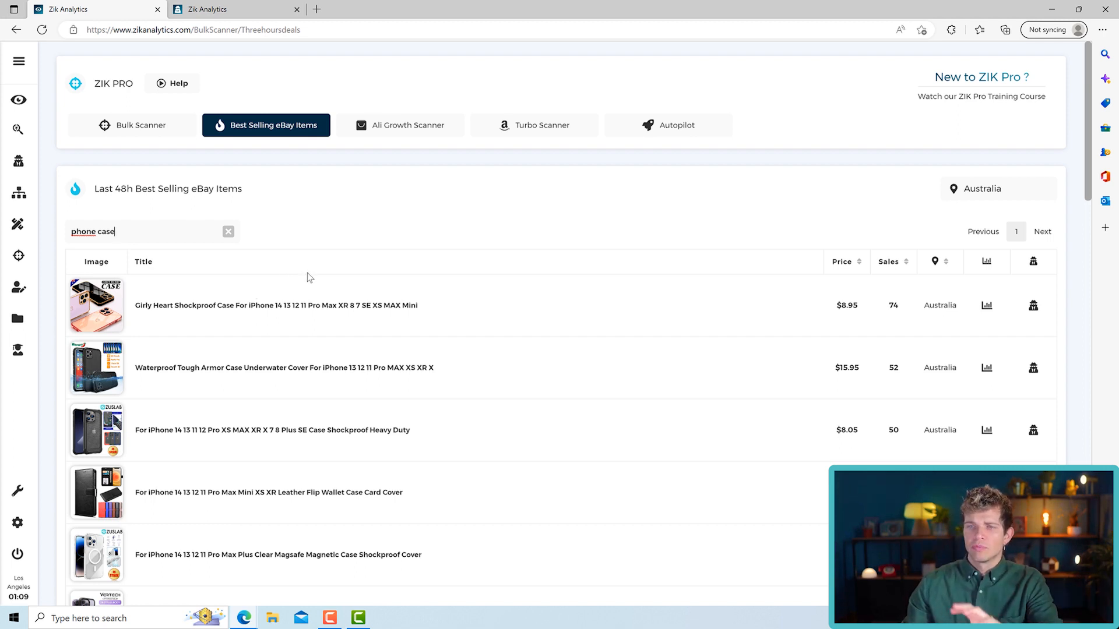
pyautogui.scroll(-3)
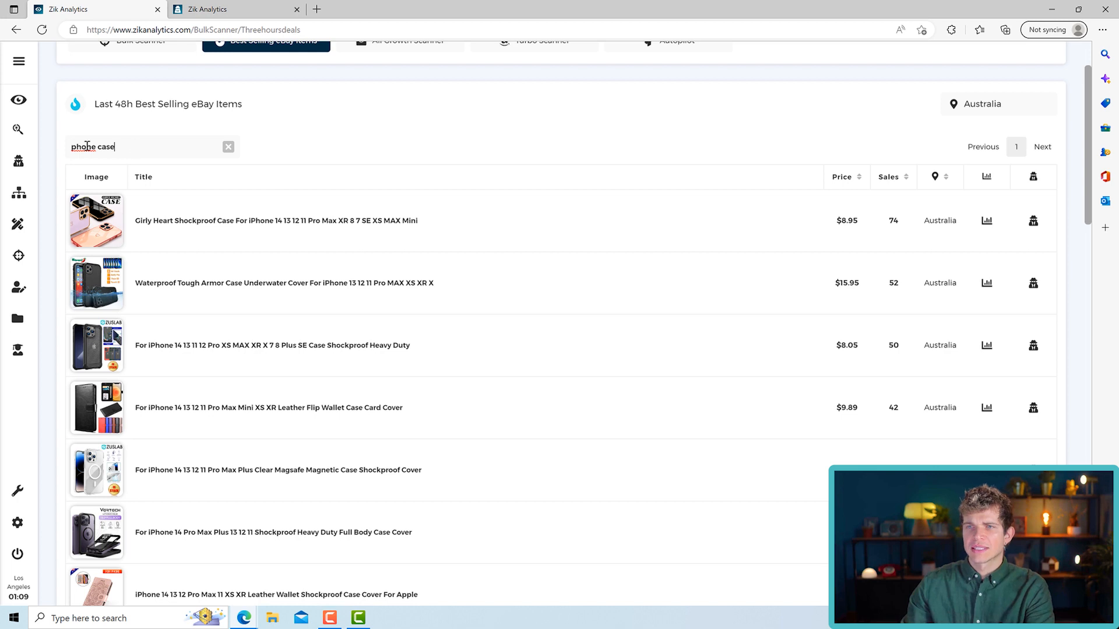
pyautogui.scroll(-3)
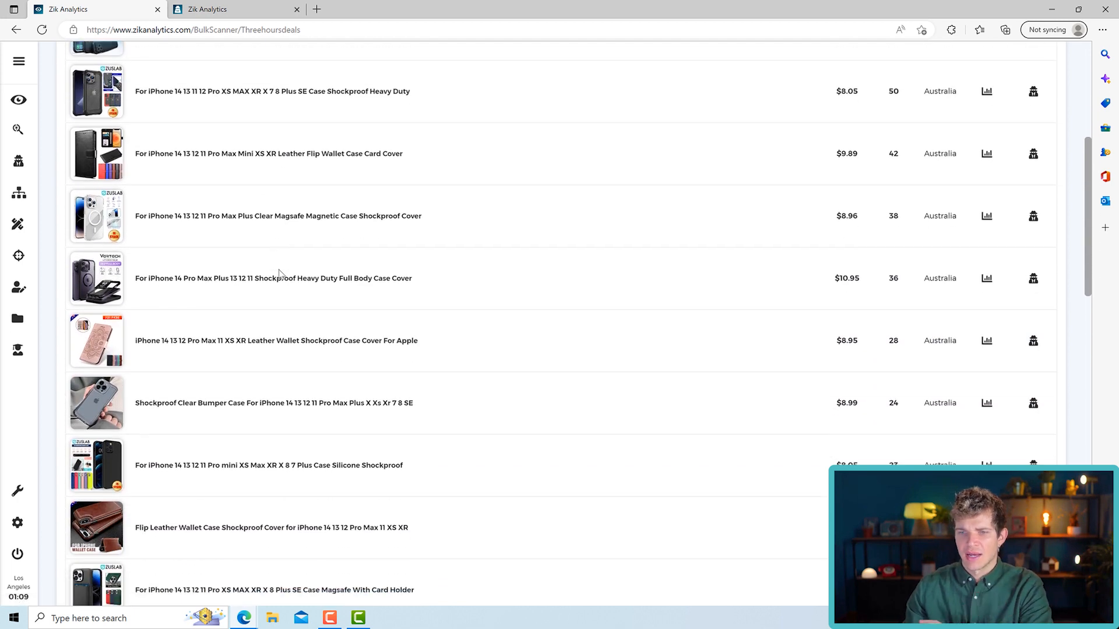
pyautogui.scroll(-3)
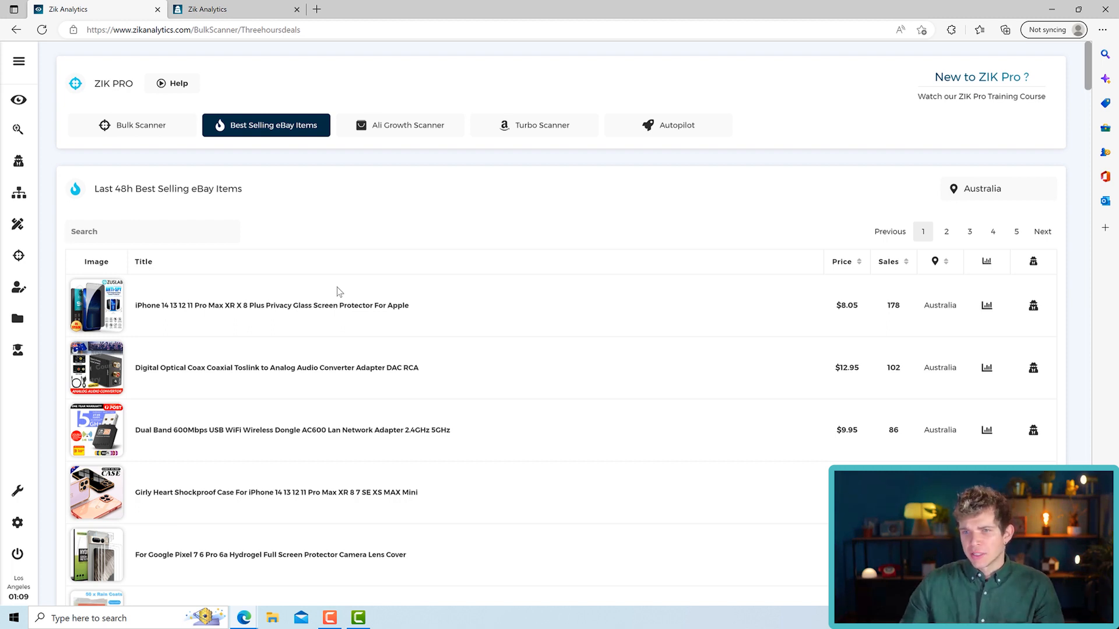
# Scroll the full best sellers list to the rechargeable portable USB juicer blender and open it.
pyautogui.scroll(-3)
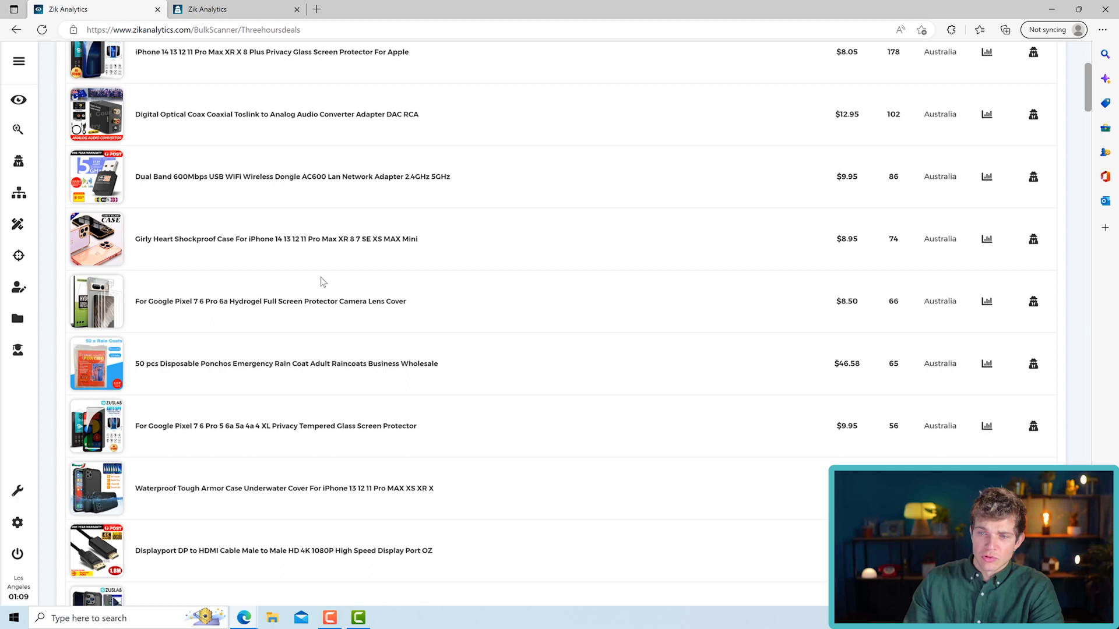
pyautogui.scroll(-3)
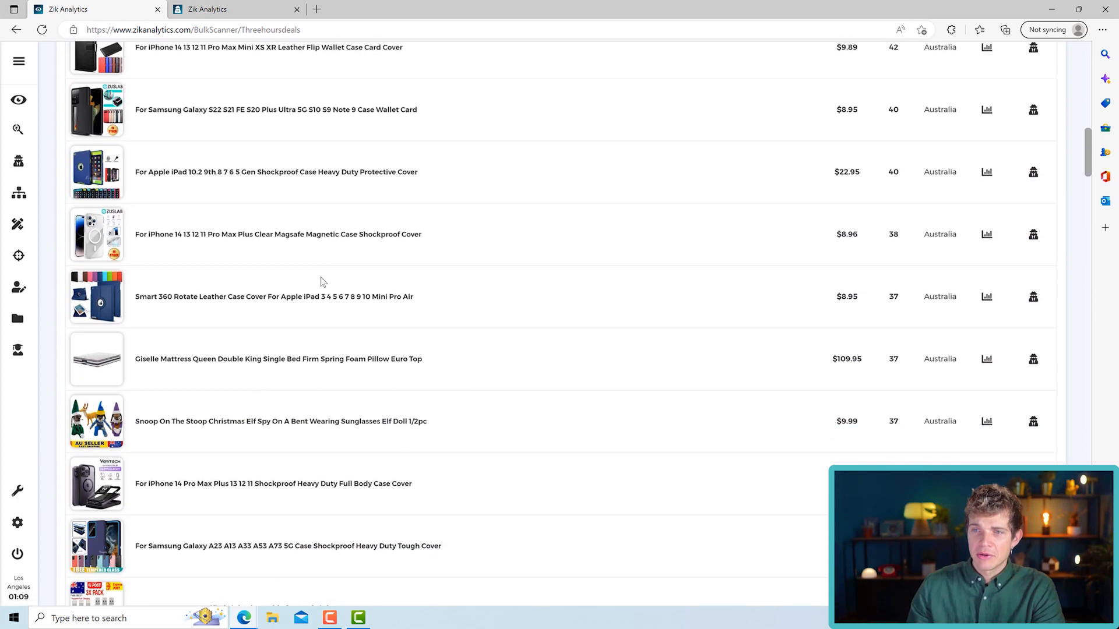
pyautogui.scroll(-3)
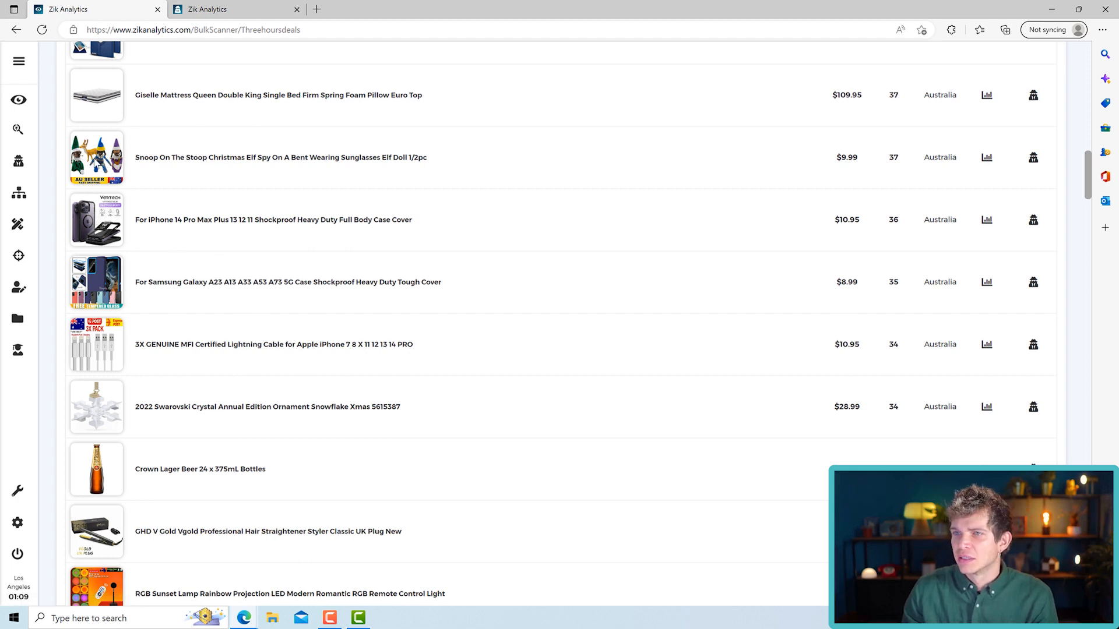
pyautogui.moveTo(260, 160)
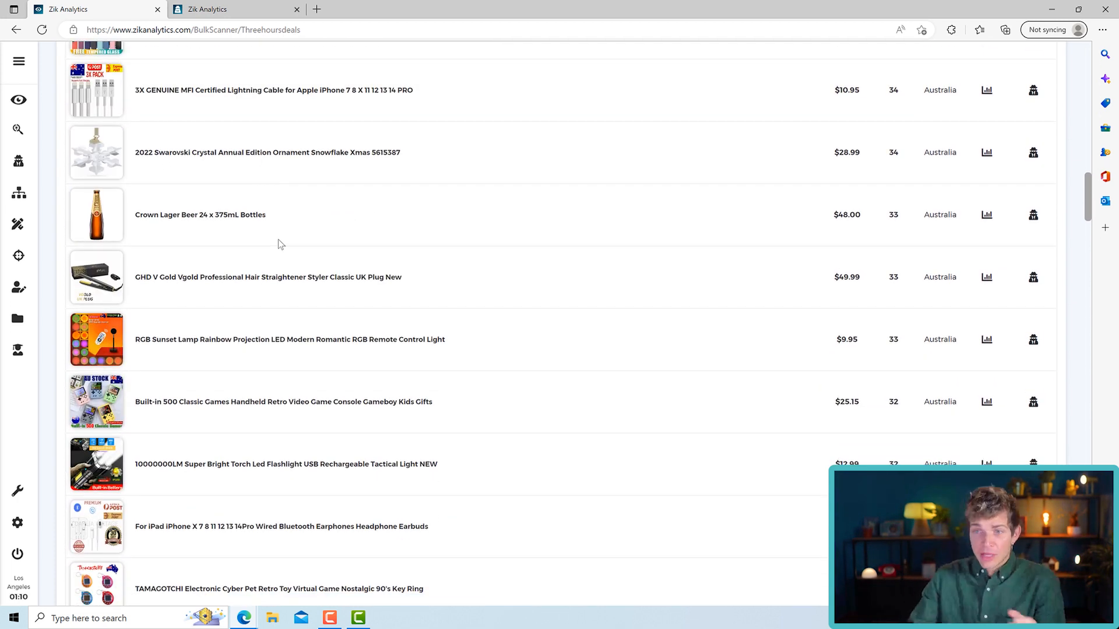
pyautogui.moveTo(221, 261)
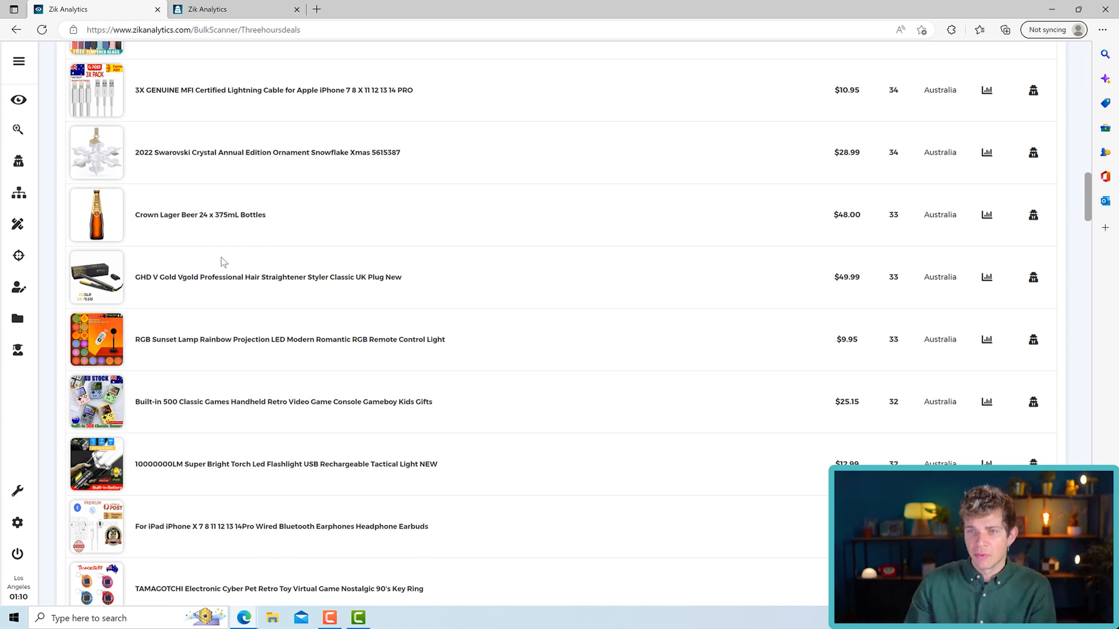
pyautogui.scroll(-3)
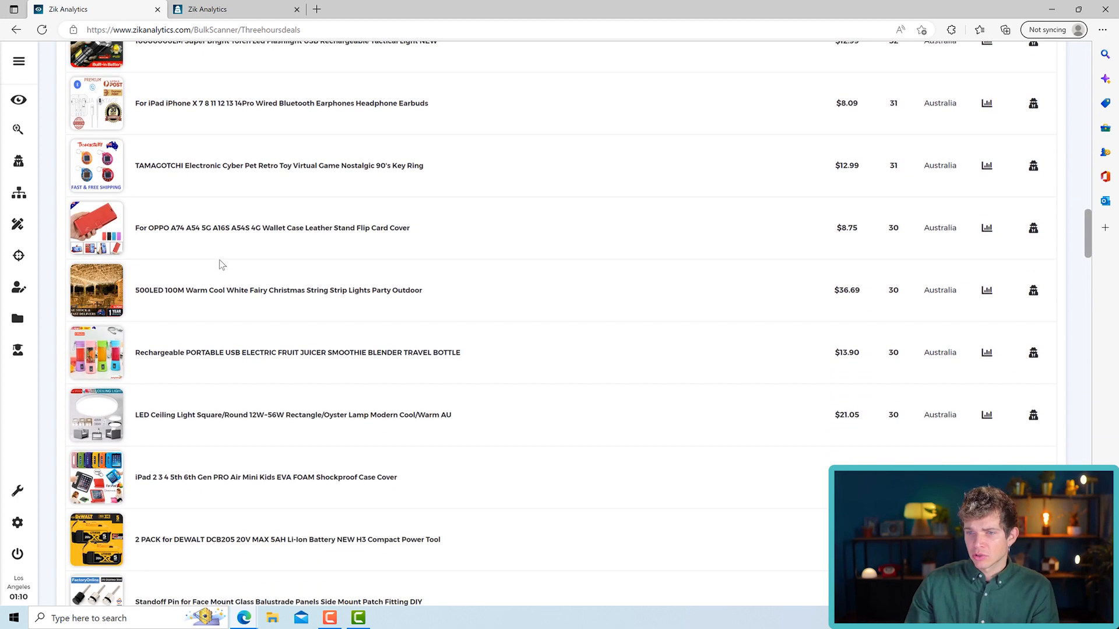
pyautogui.scroll(-3)
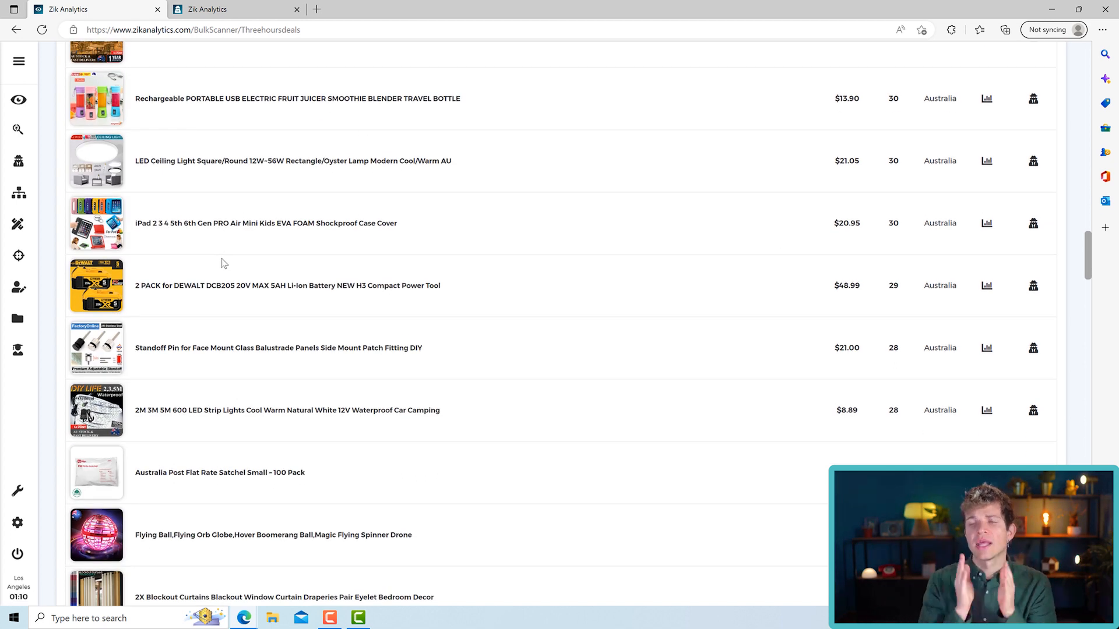
pyautogui.moveTo(239, 283)
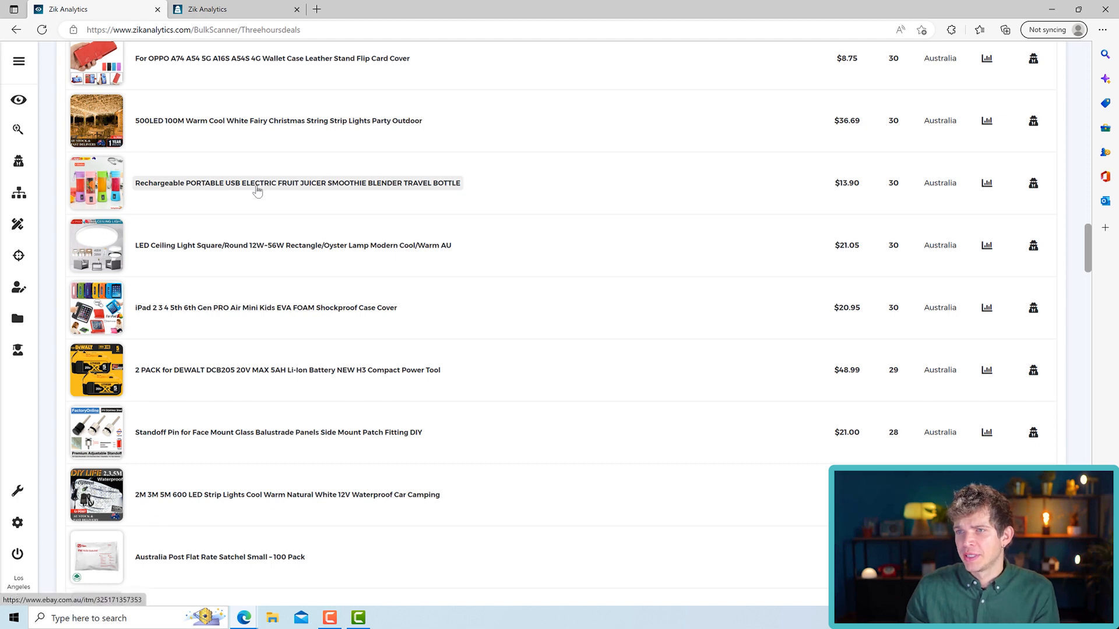
pyautogui.moveTo(421, 192)
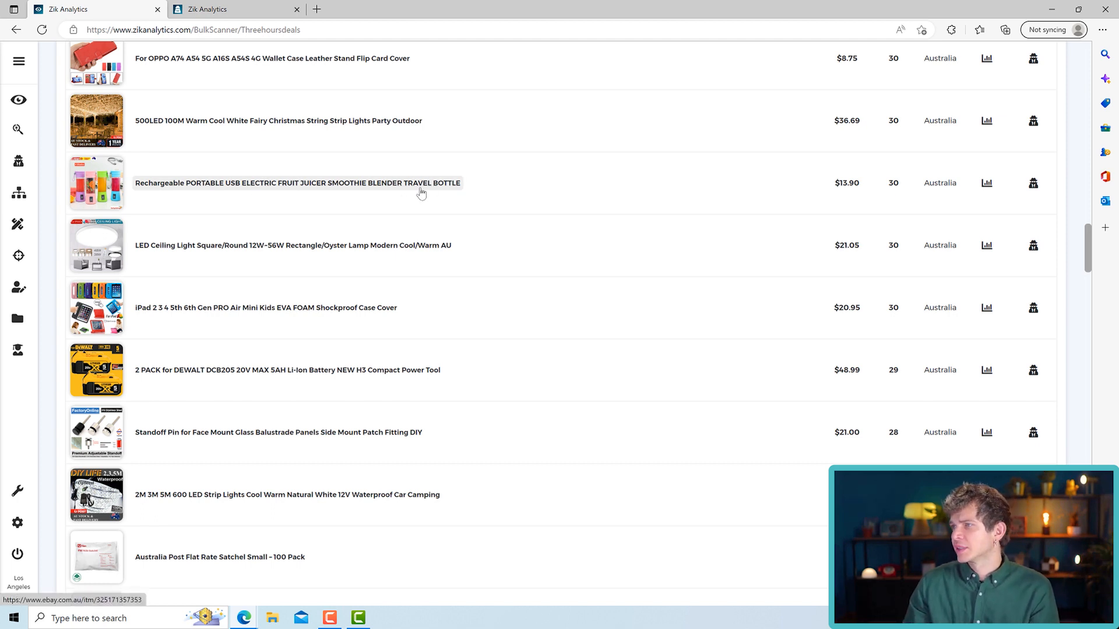
pyautogui.doubleClick(847, 183)
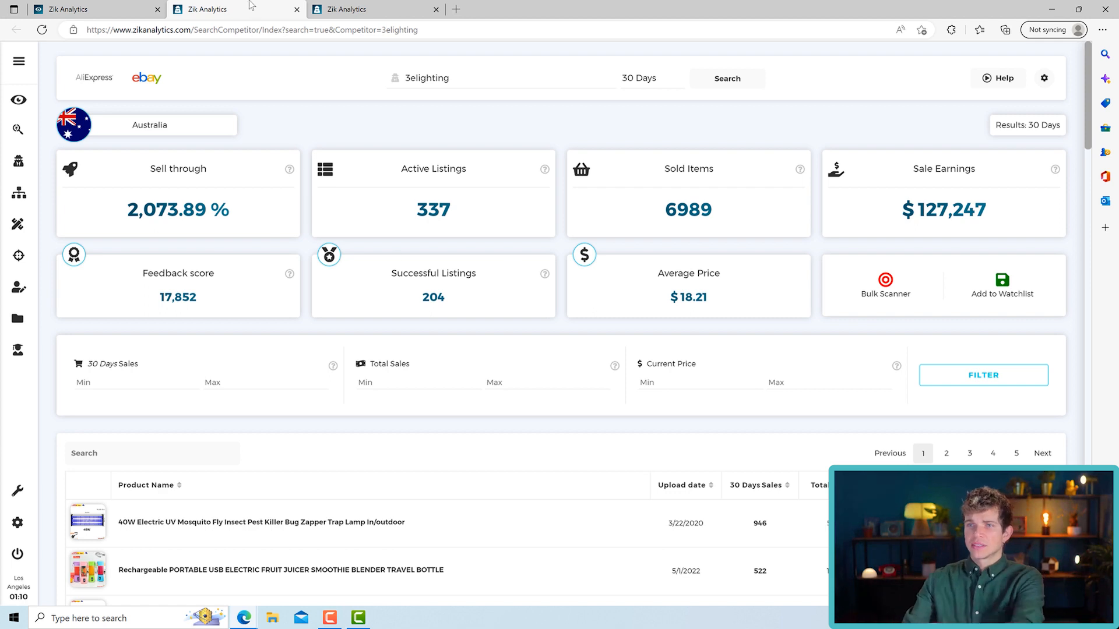
# Scroll to 3elighting's stats: 337 listings, 6989 sold, $127,247 earnings.
pyautogui.scroll(-3)
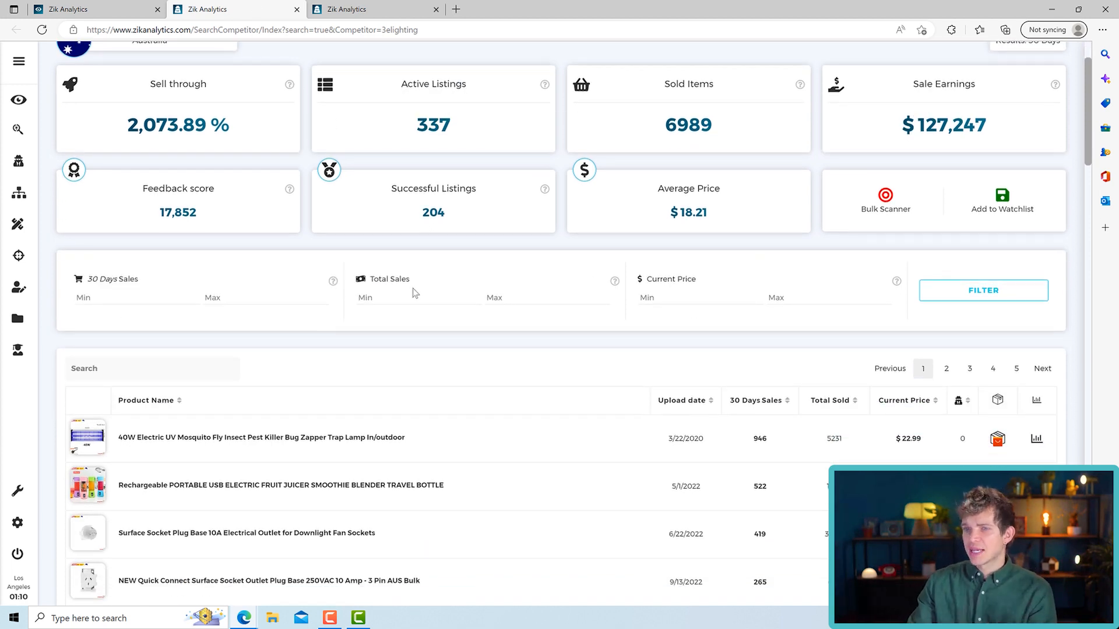
pyautogui.scroll(-3)
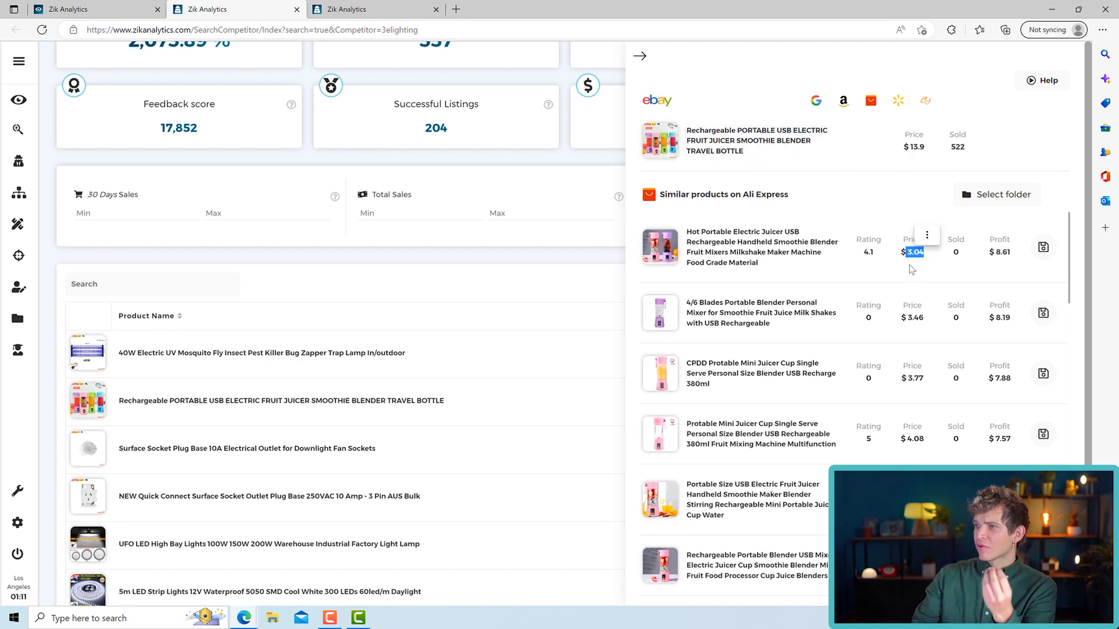
pyautogui.scroll(-3)
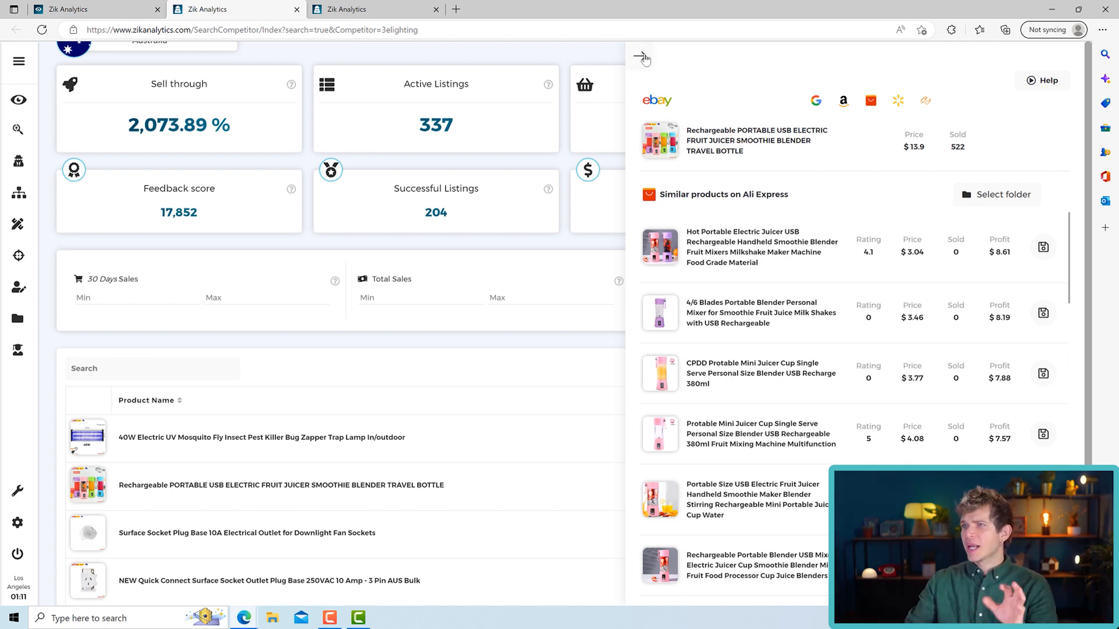
pyautogui.click(641, 57)
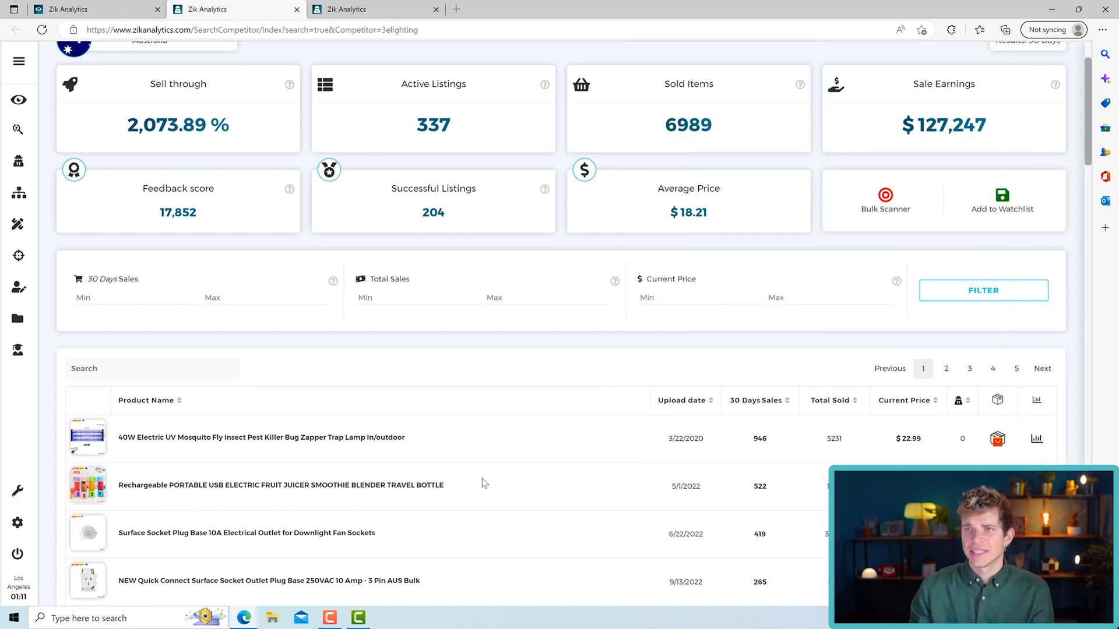
pyautogui.click(885, 199)
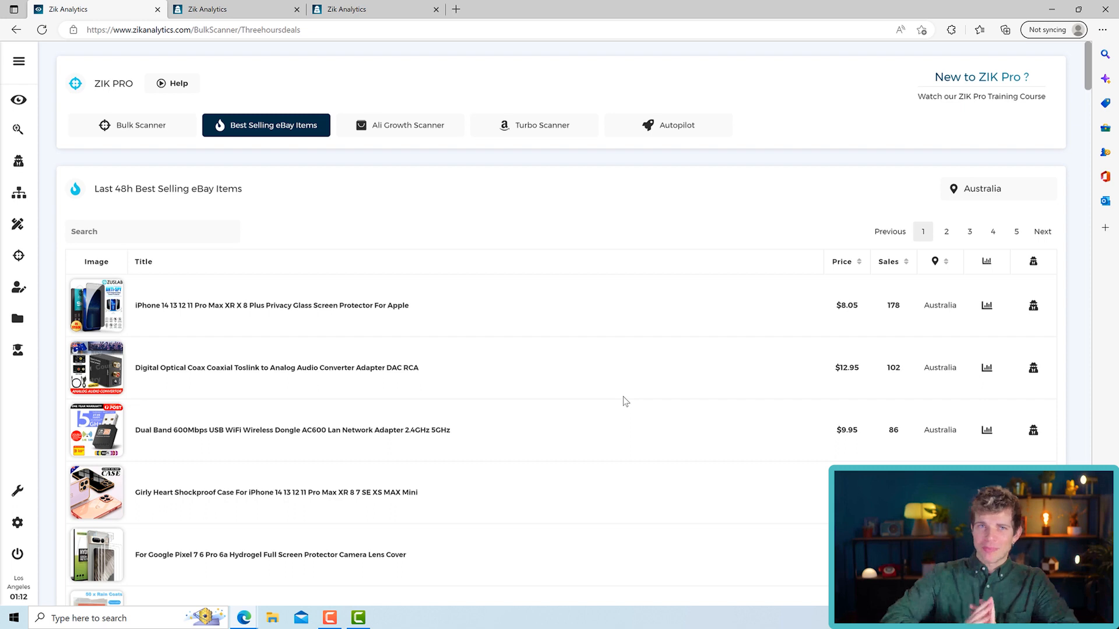
pyautogui.moveTo(713, 130)
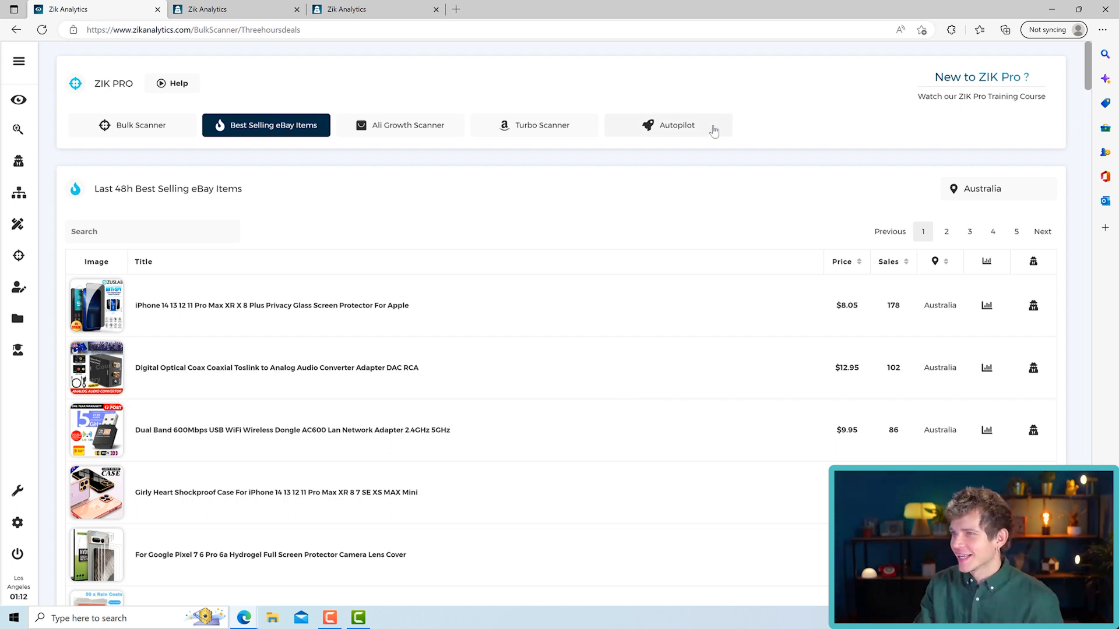